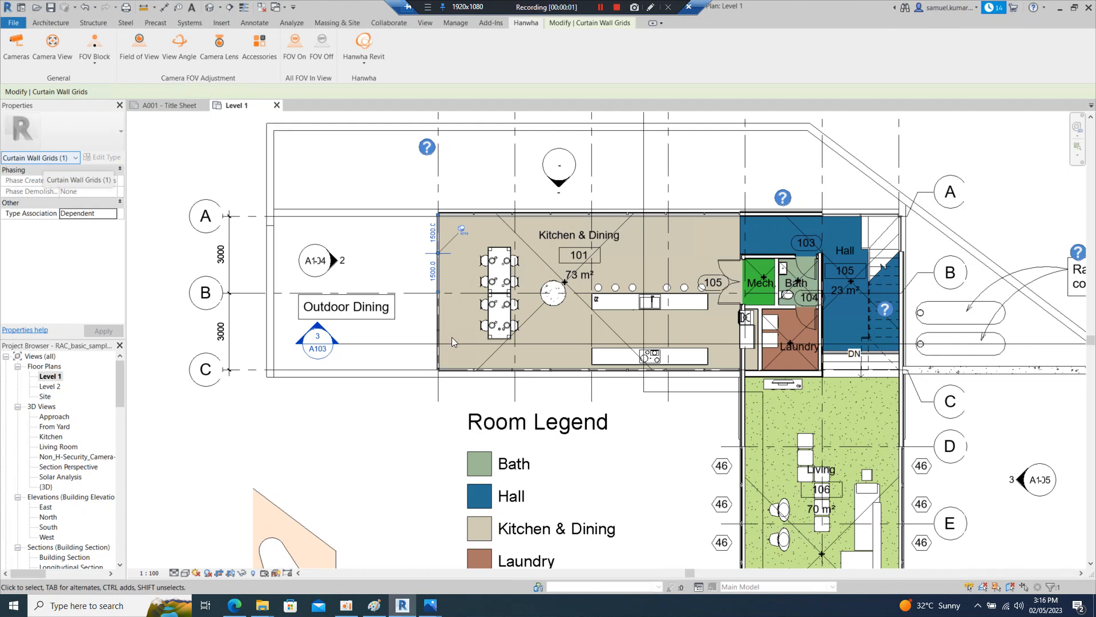
{"action": "mouse_move", "coordinate": [431, 266]}
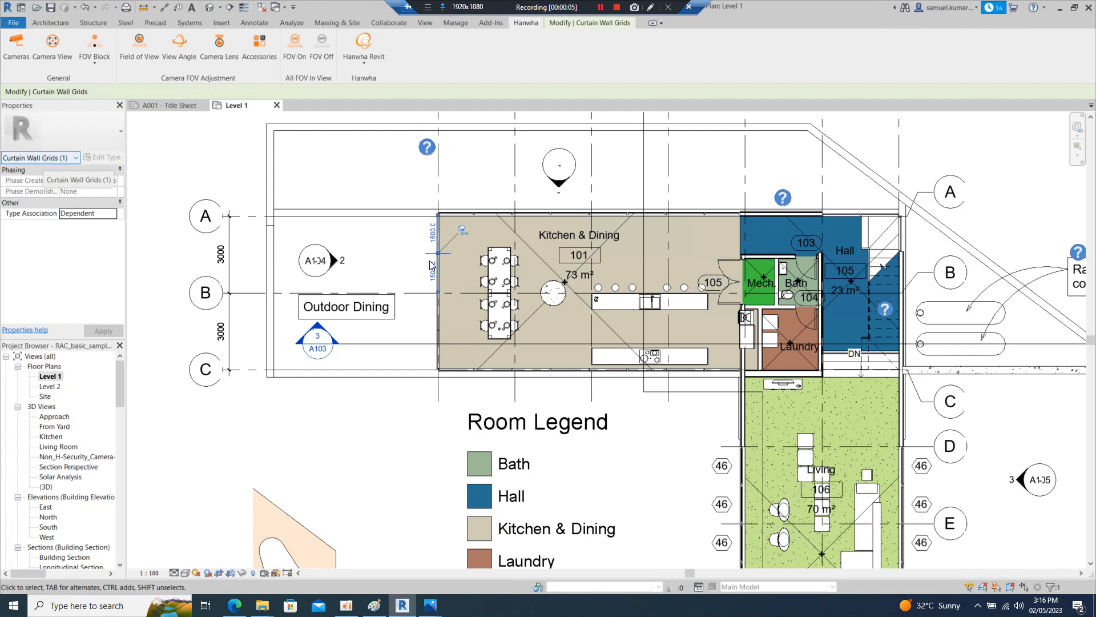
{"action": "mouse_move", "coordinate": [451, 251]}
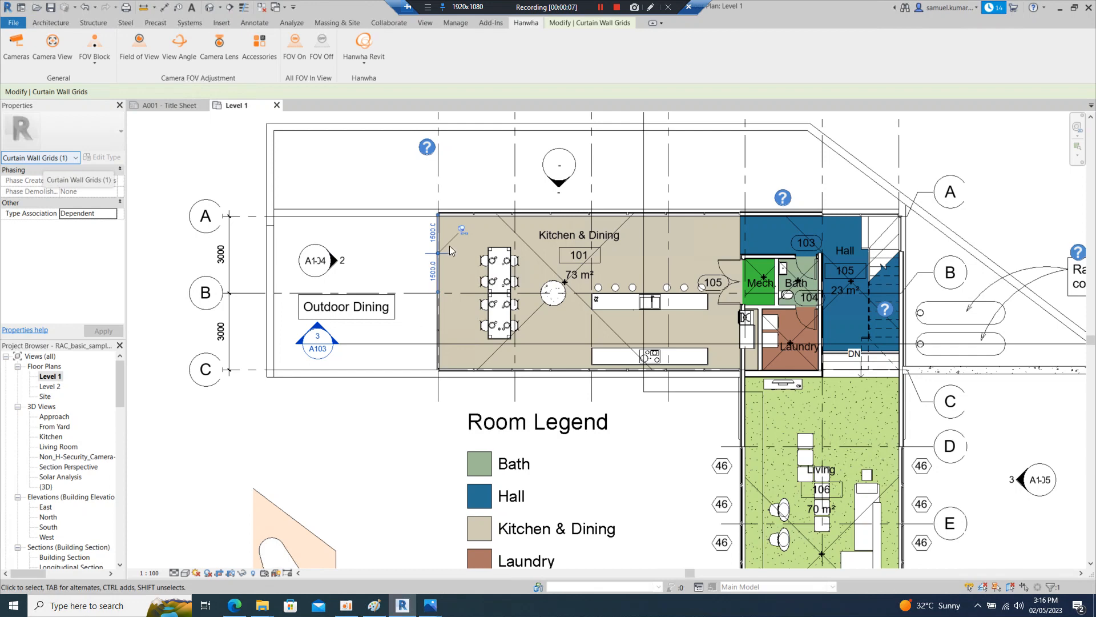
{"action": "mouse_move", "coordinate": [820, 54]}
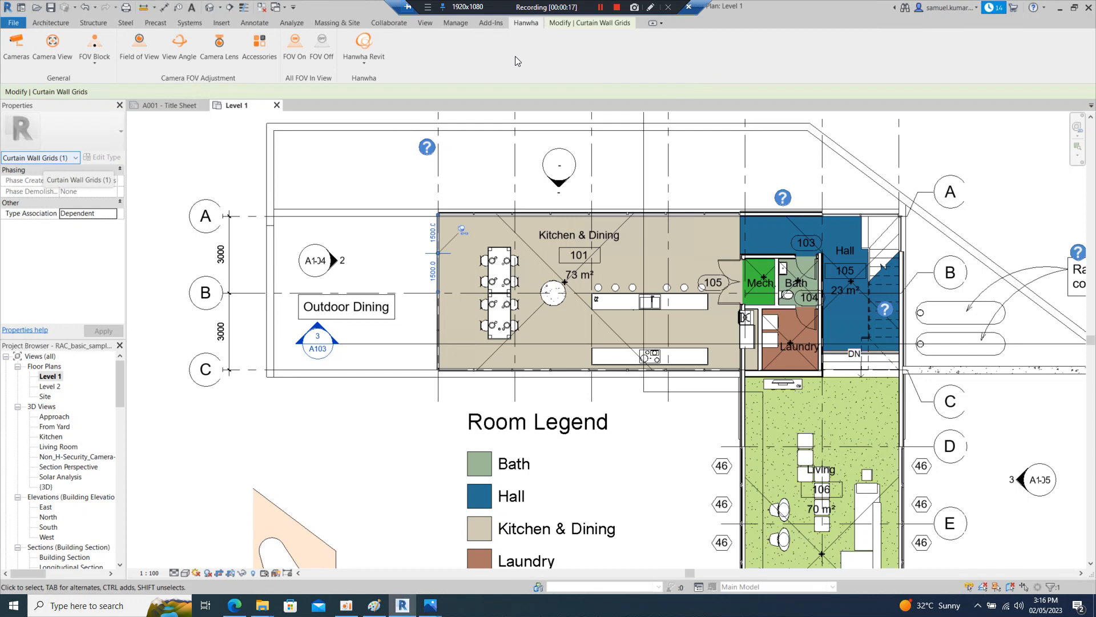
{"action": "mouse_move", "coordinate": [491, 172]}
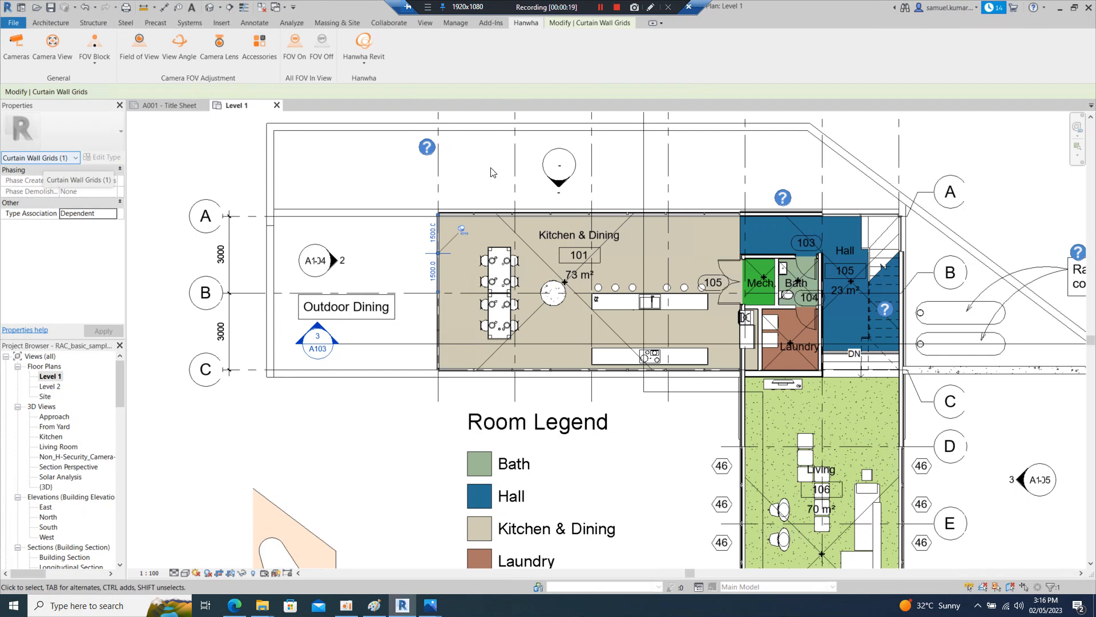
{"action": "mouse_move", "coordinate": [10, 498]}
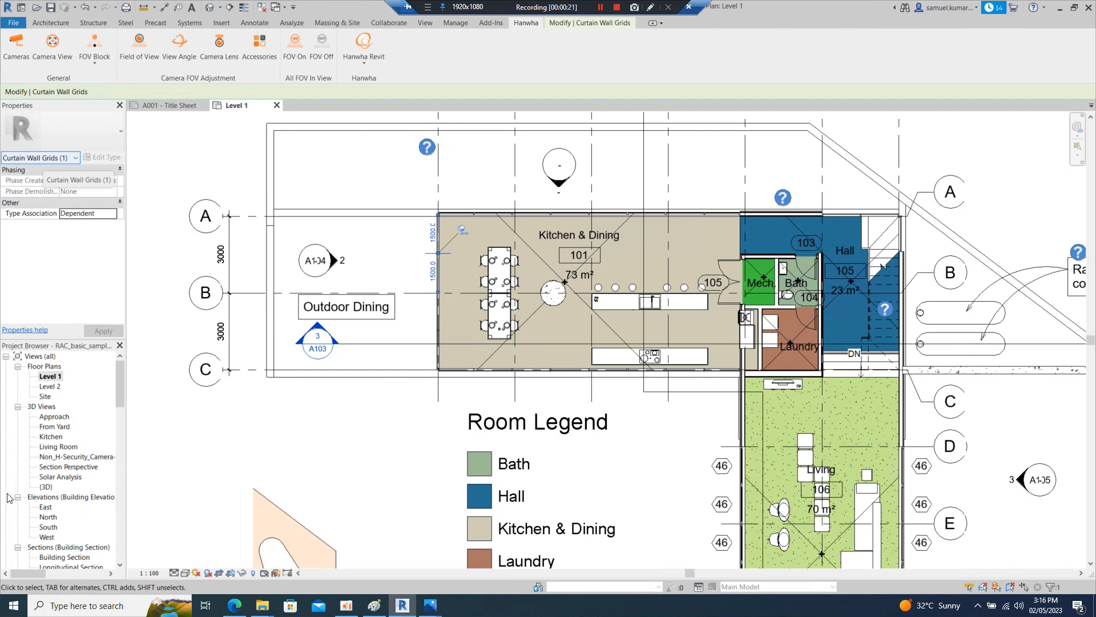
- Browse the Hanwha Wisenet P camera list and start downloading the PNM-9022V panoramic dome camera
{"action": "left_click", "coordinate": [49, 386]}
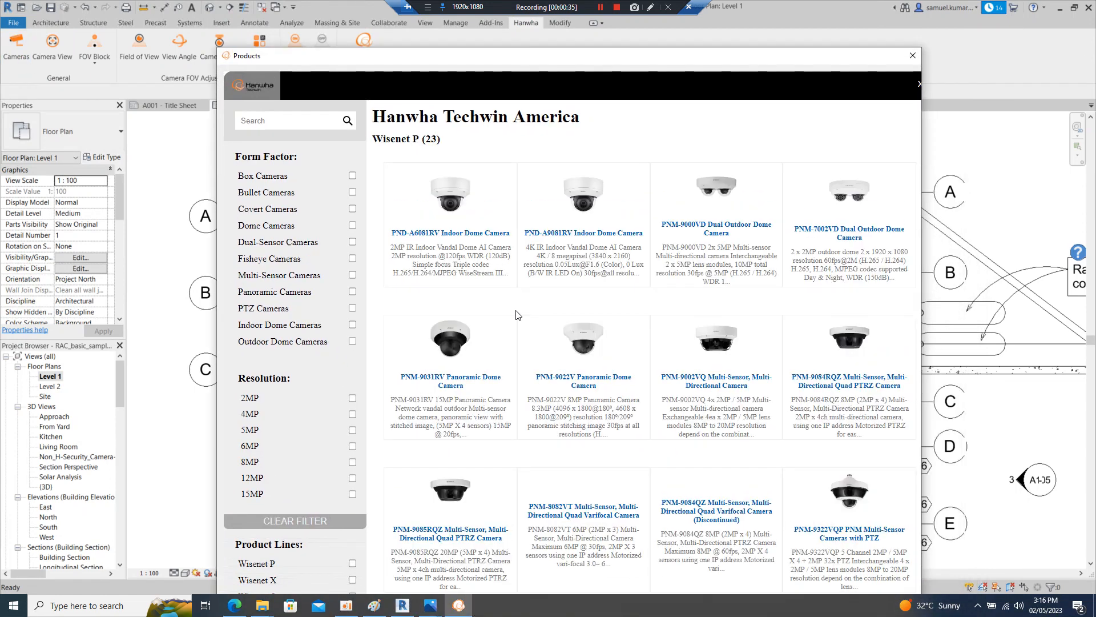
{"action": "mouse_move", "coordinate": [626, 364]}
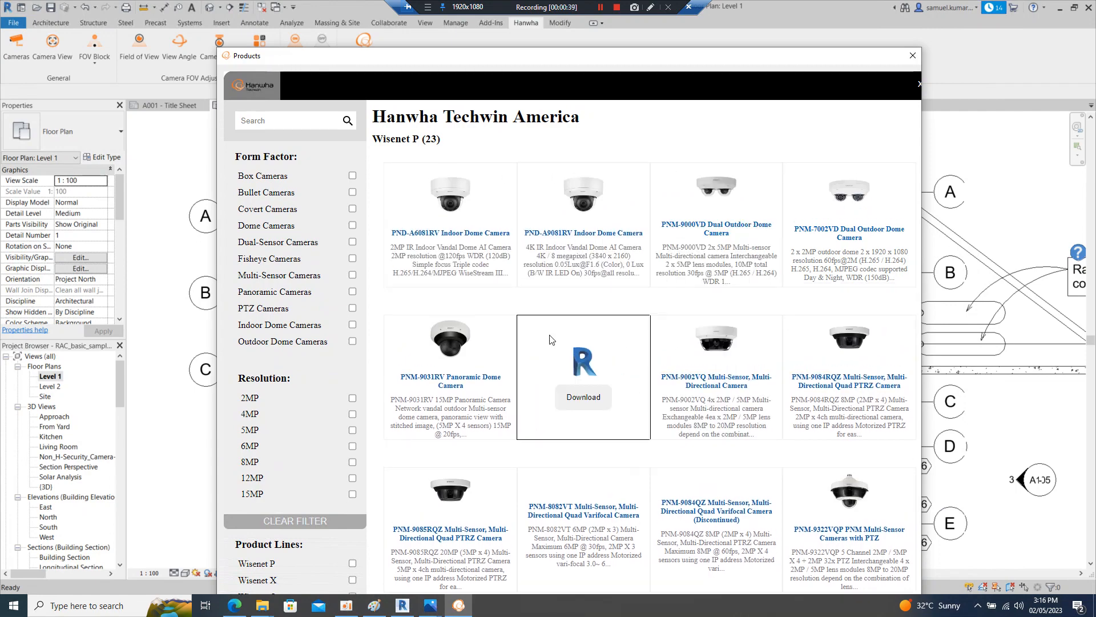
{"action": "scroll", "scroll_direction": "down", "scroll_amount": 3}
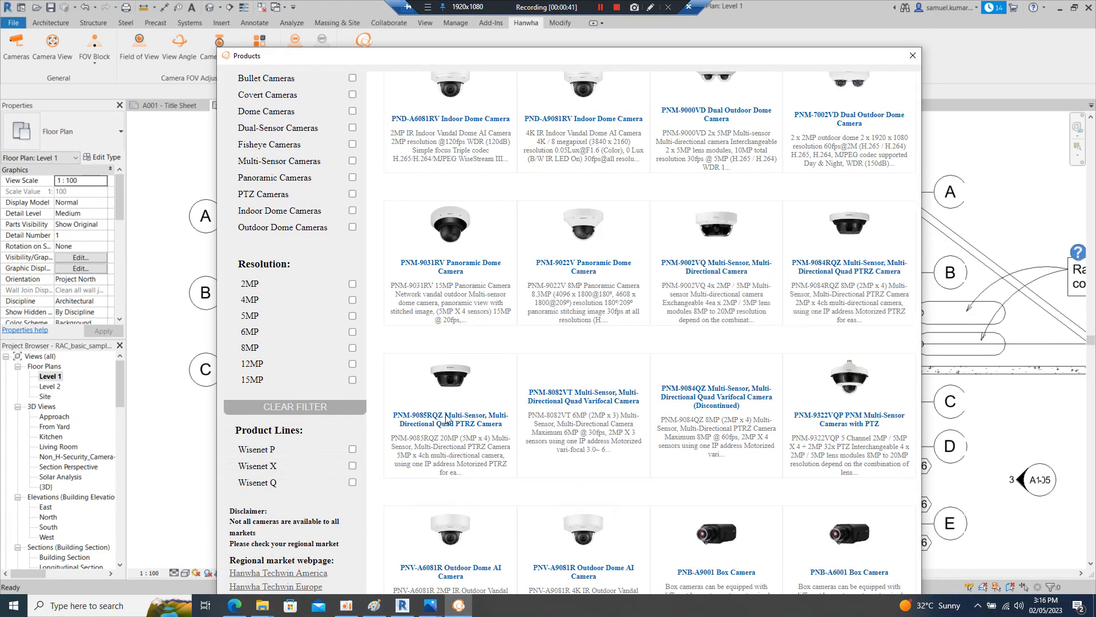
{"action": "scroll", "scroll_direction": "down", "scroll_amount": 3}
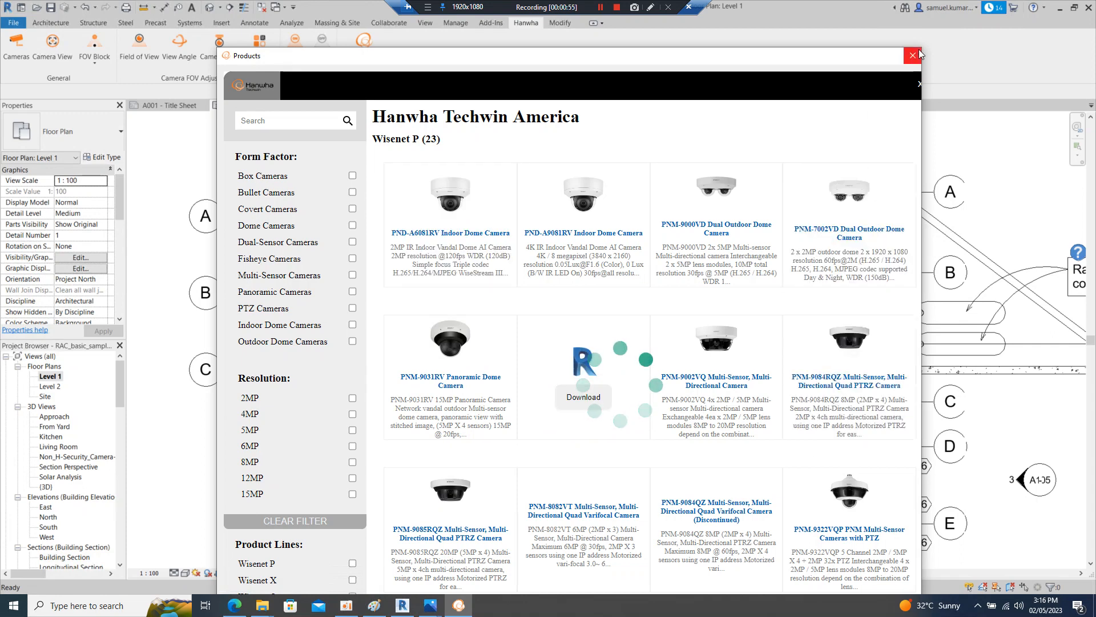
- Dismiss the Products window and choose Metric units for the downloaded camera family
{"action": "left_click", "coordinate": [911, 56]}
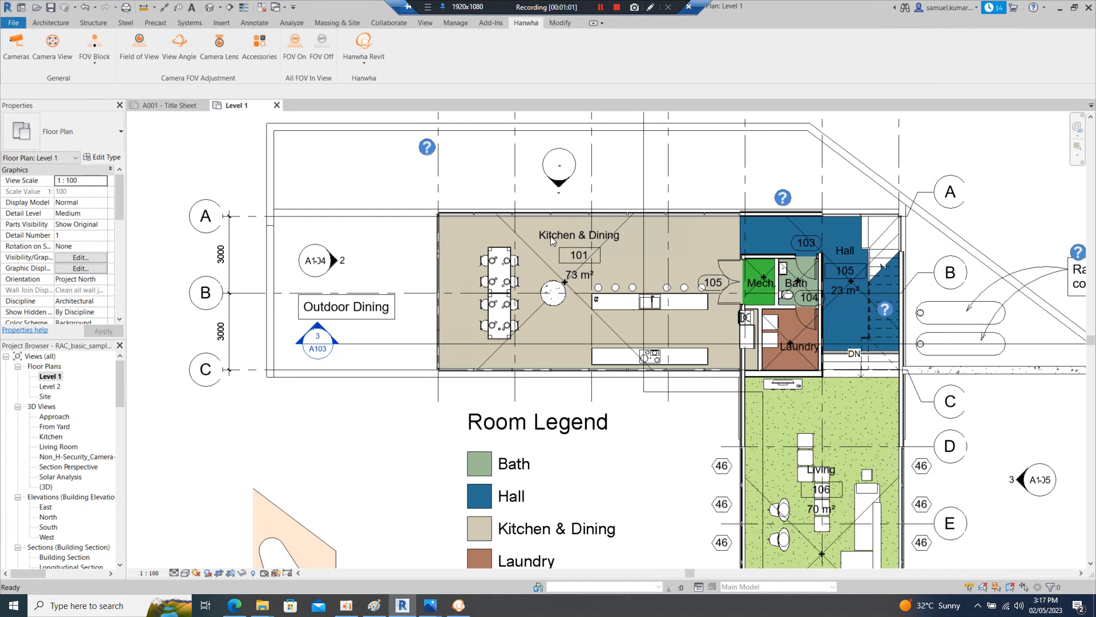
{"action": "mouse_move", "coordinate": [528, 250]}
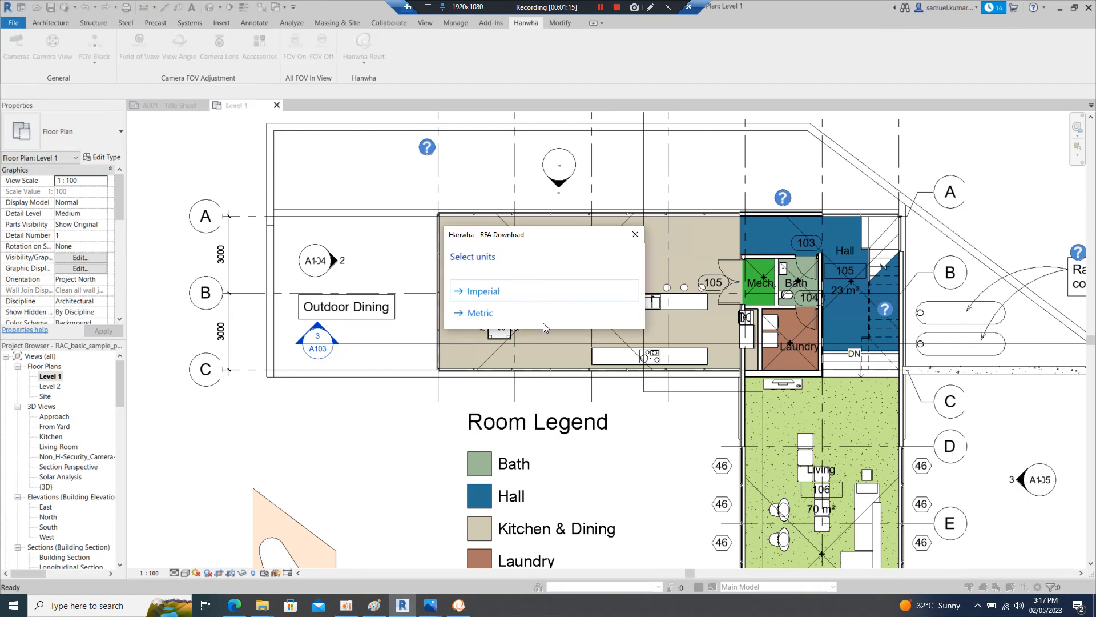
{"action": "left_click", "coordinate": [481, 292]}
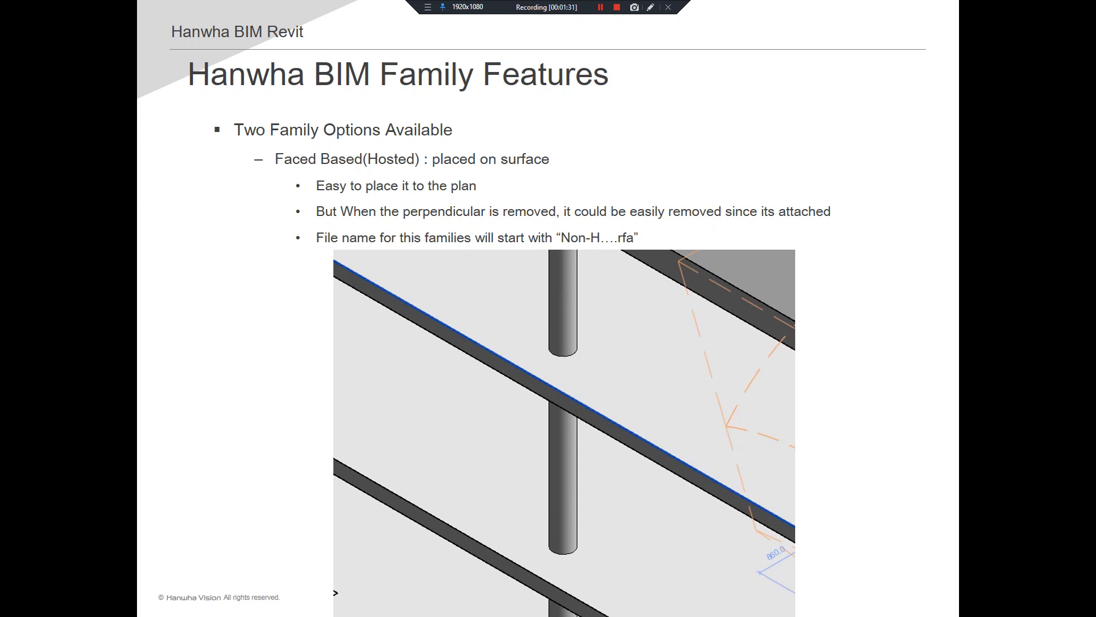
{"action": "mouse_move", "coordinate": [369, 243]}
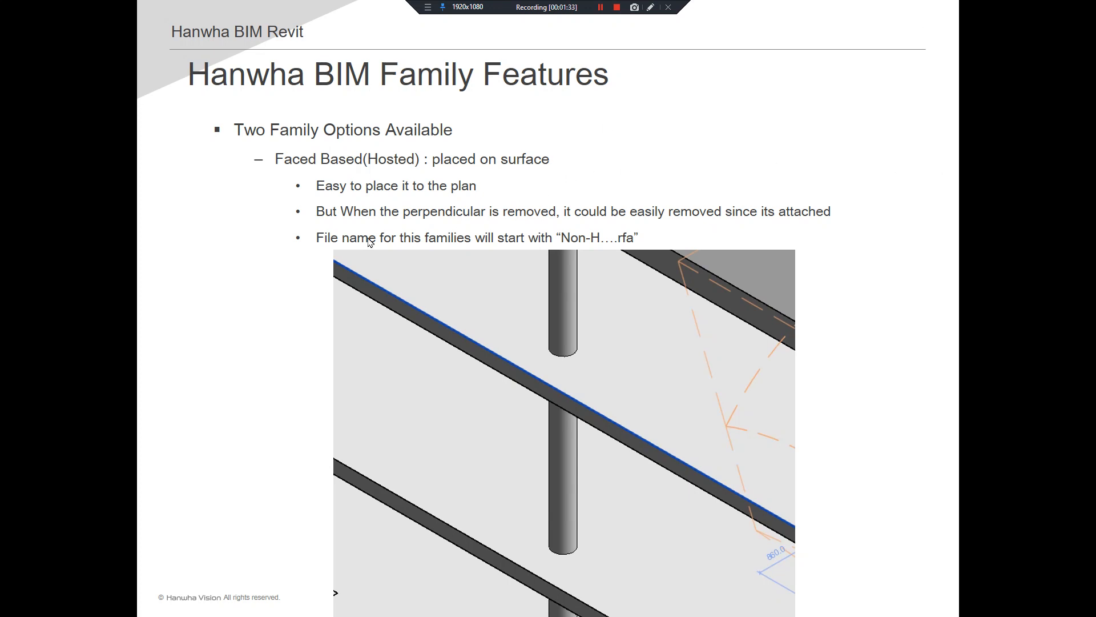
{"action": "mouse_move", "coordinate": [363, 227]}
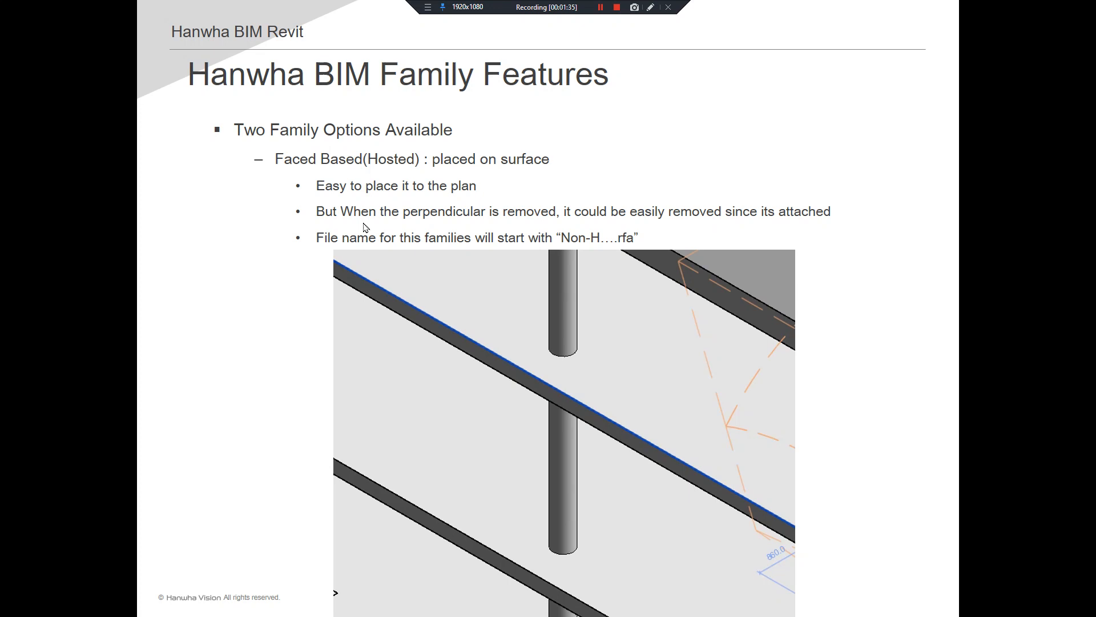
{"action": "mouse_move", "coordinate": [346, 184]}
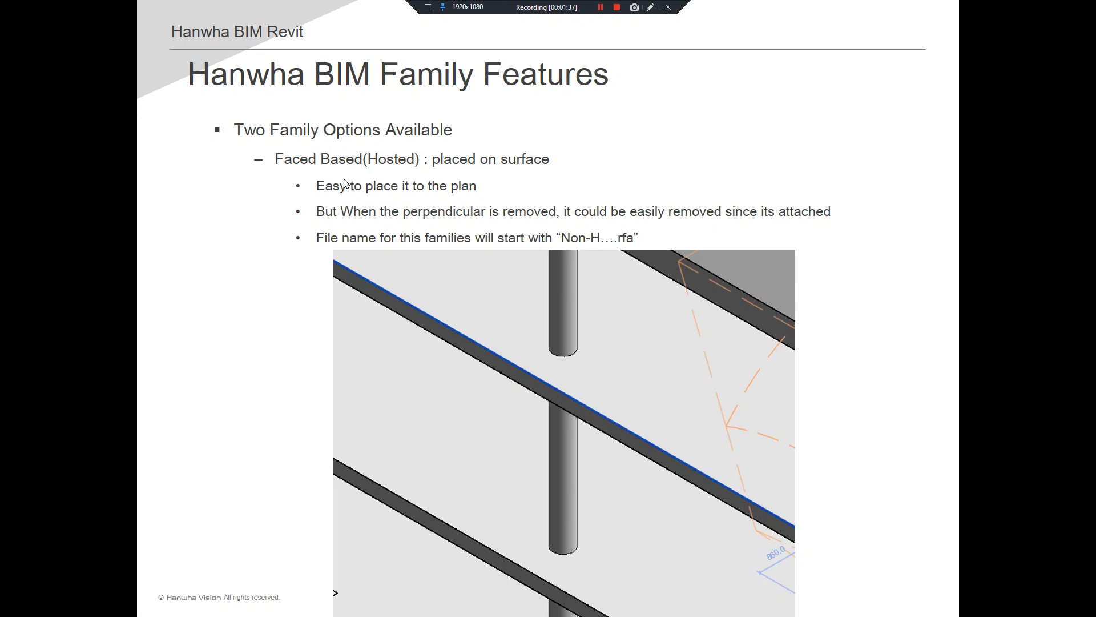
{"action": "mouse_move", "coordinate": [435, 328]}
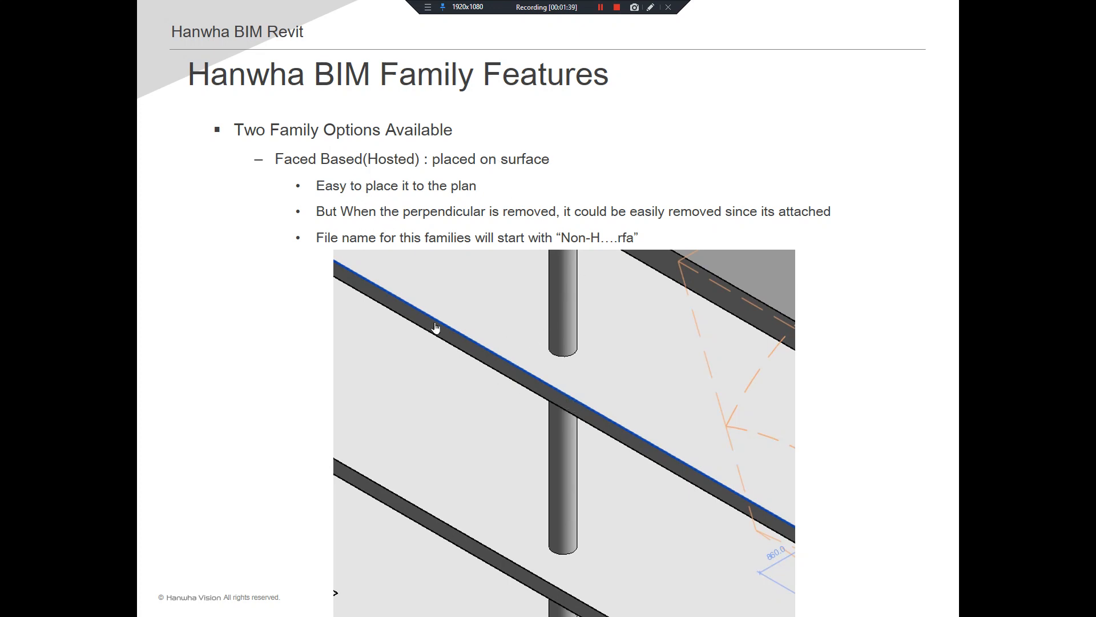
{"action": "mouse_move", "coordinate": [553, 259]}
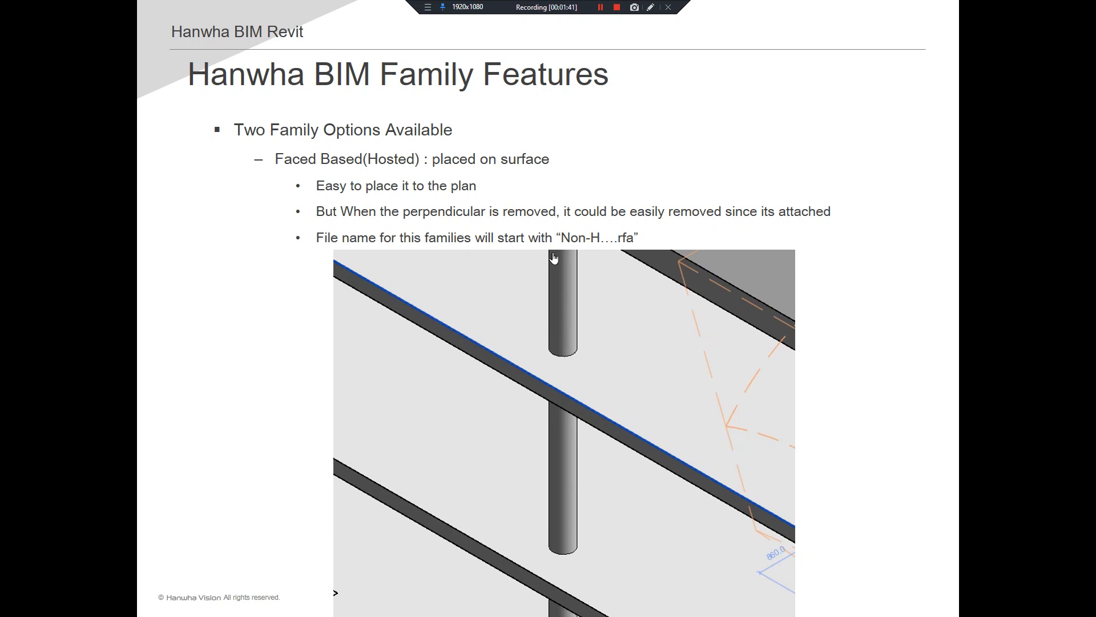
{"action": "mouse_move", "coordinate": [523, 297]}
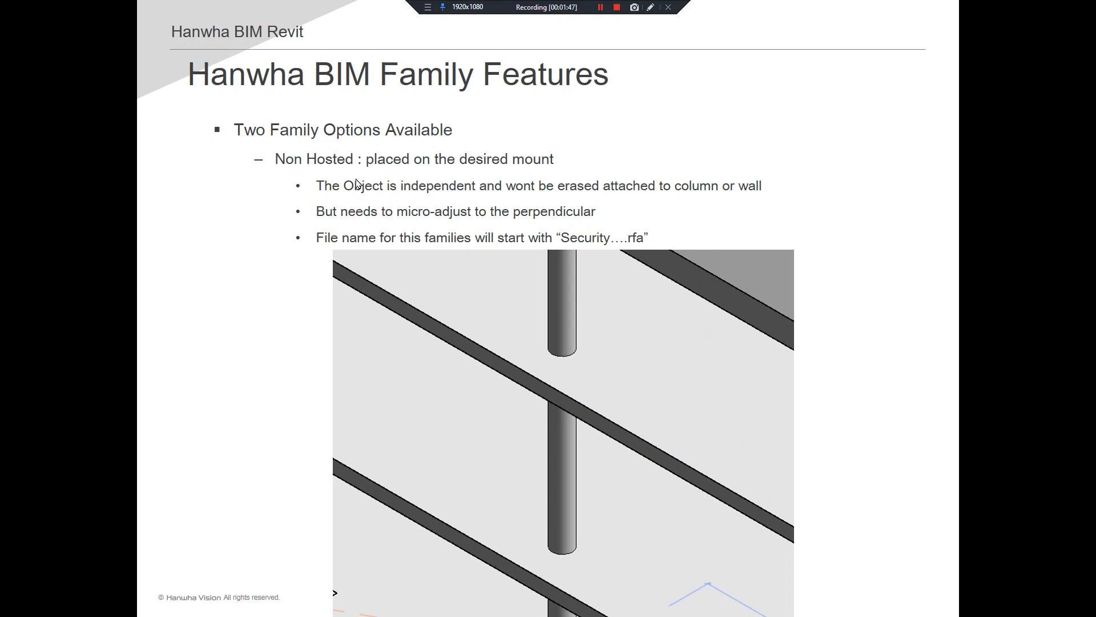
{"action": "mouse_move", "coordinate": [396, 238]}
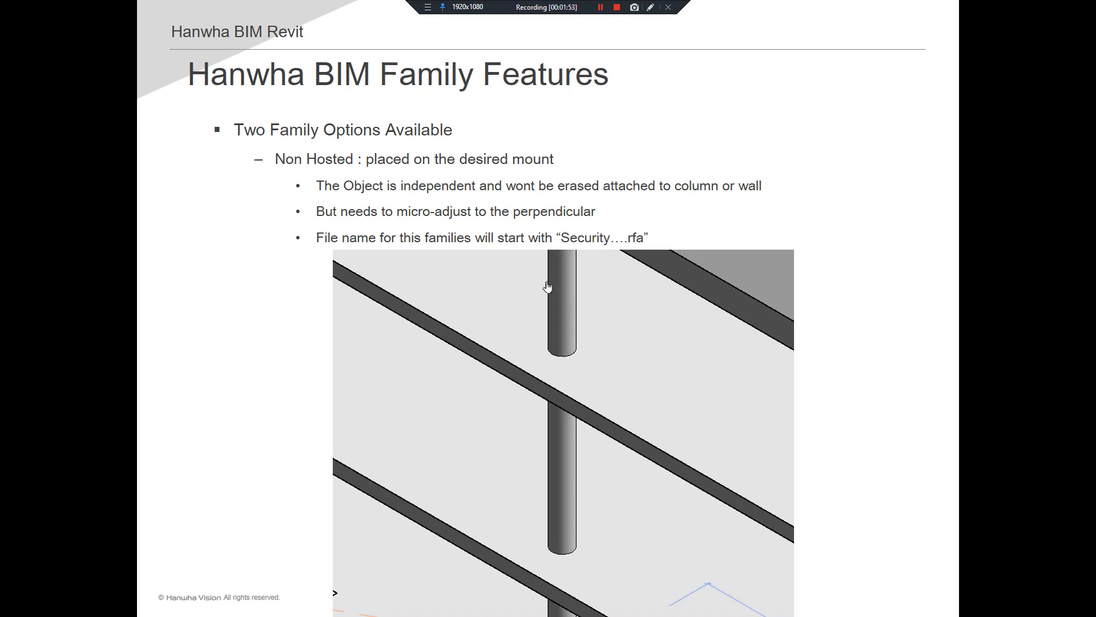
{"action": "mouse_move", "coordinate": [670, 266]}
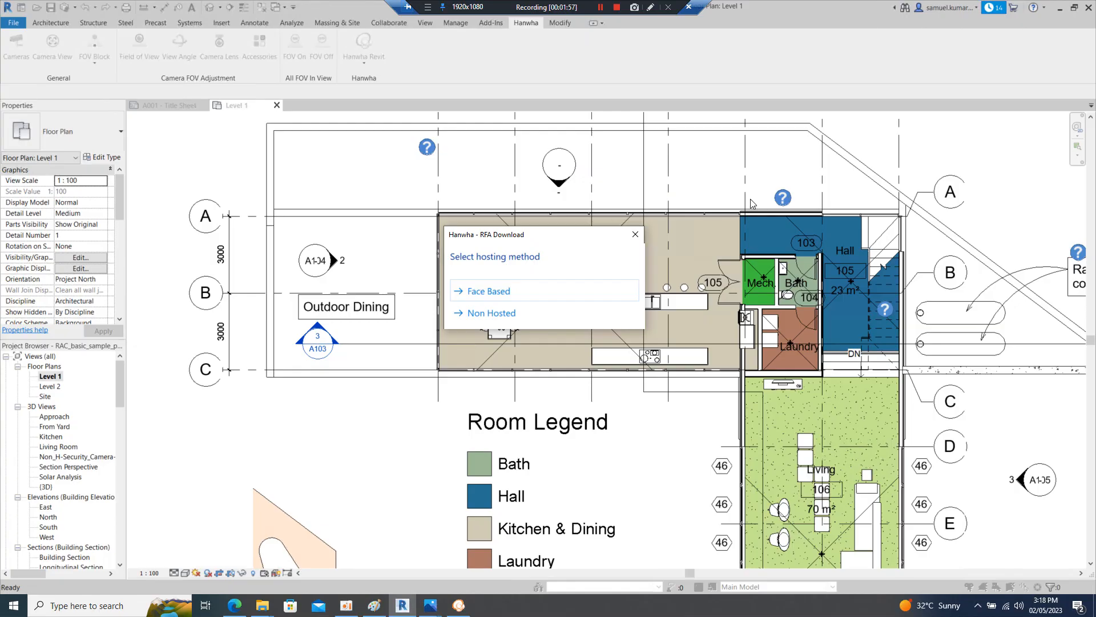
- Choose the camera family's hosting method so the PND-A6081RV / PND-A9081RV product list appears
{"action": "left_click", "coordinate": [490, 291]}
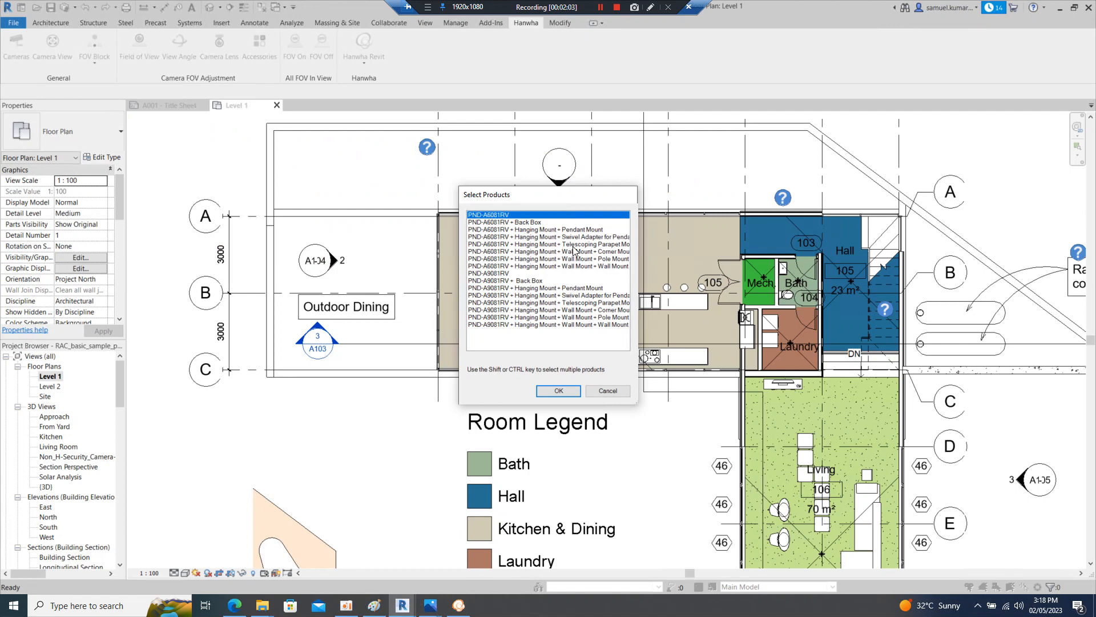
{"action": "mouse_move", "coordinate": [568, 276]}
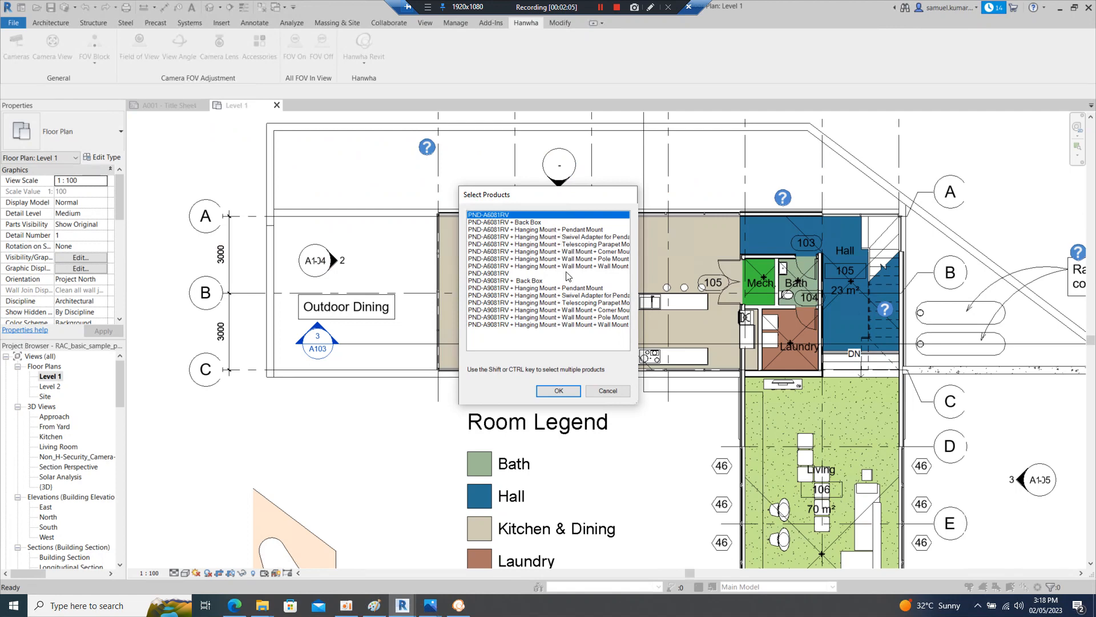
{"action": "mouse_move", "coordinate": [685, 228]}
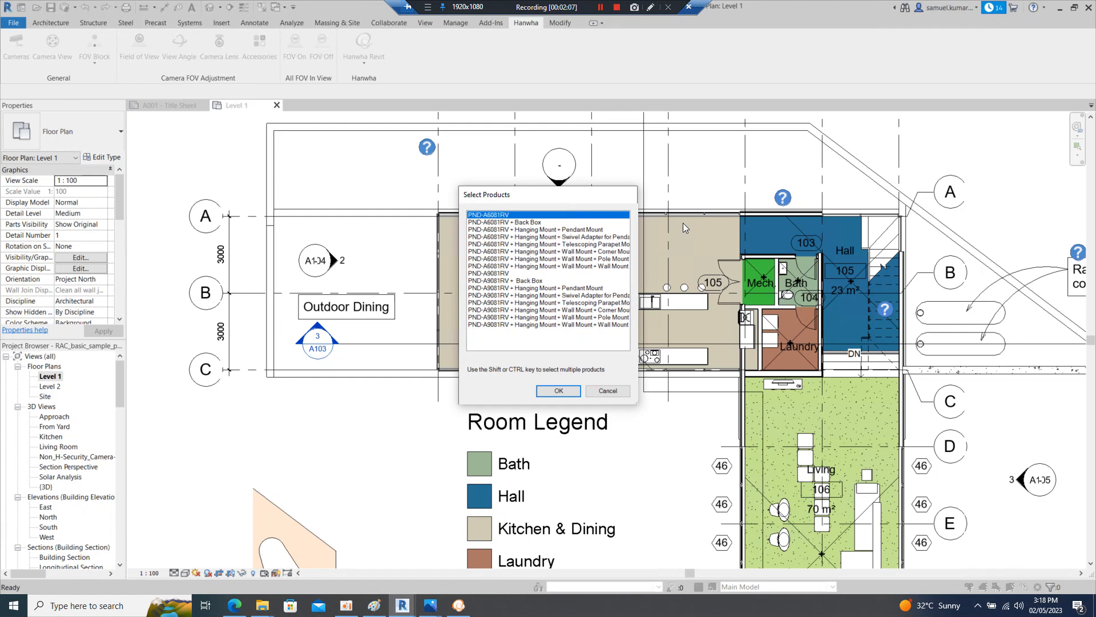
{"action": "mouse_move", "coordinate": [680, 231]}
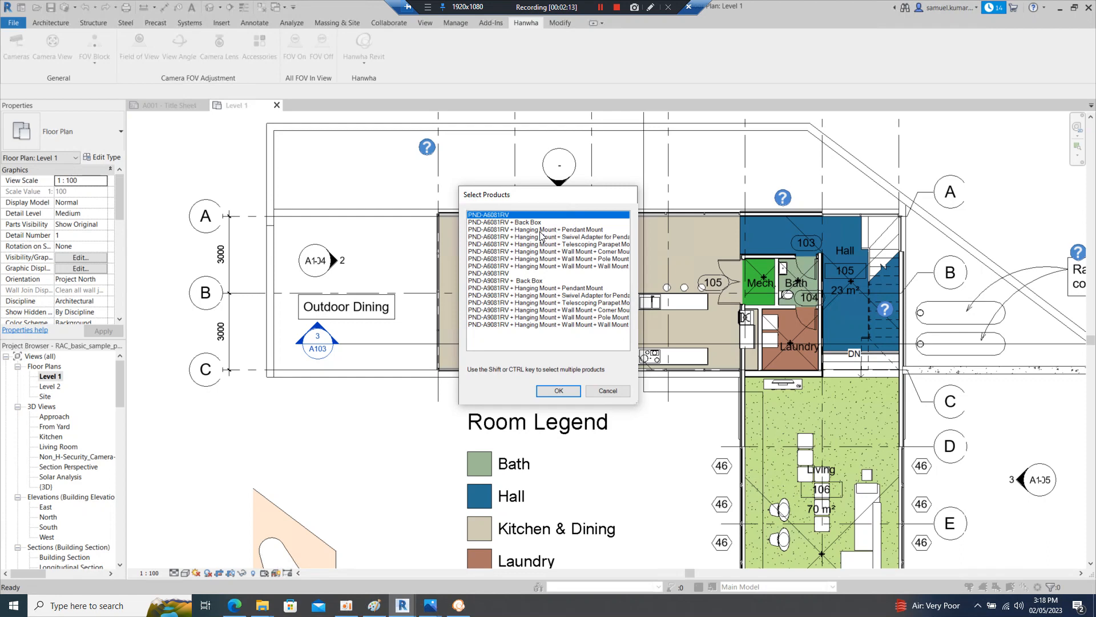
{"action": "mouse_move", "coordinate": [564, 320]}
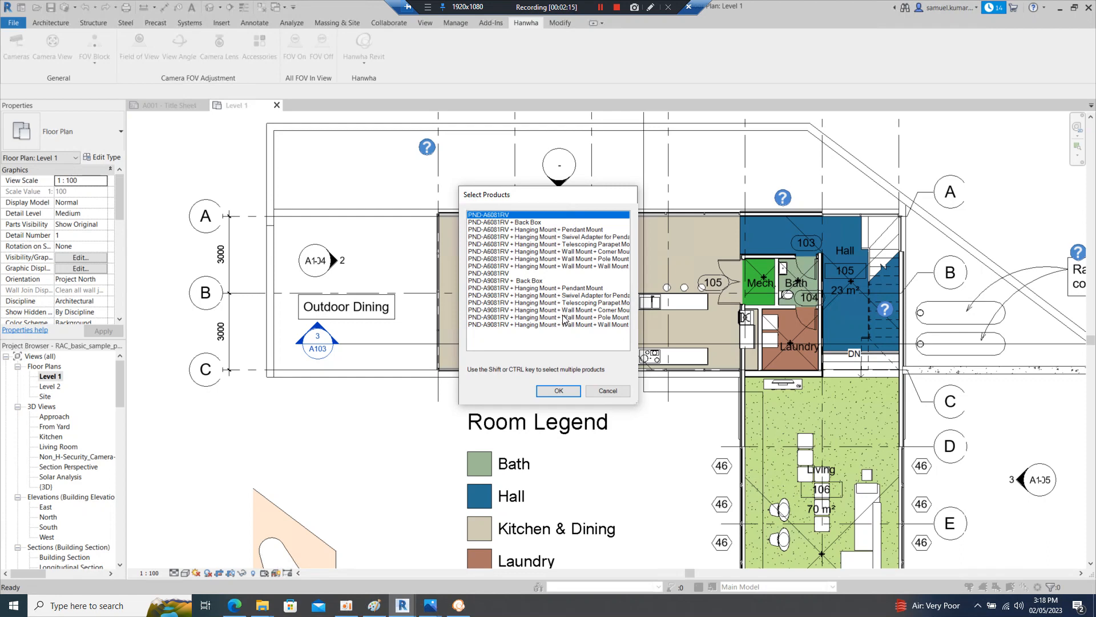
{"action": "mouse_move", "coordinate": [553, 337]}
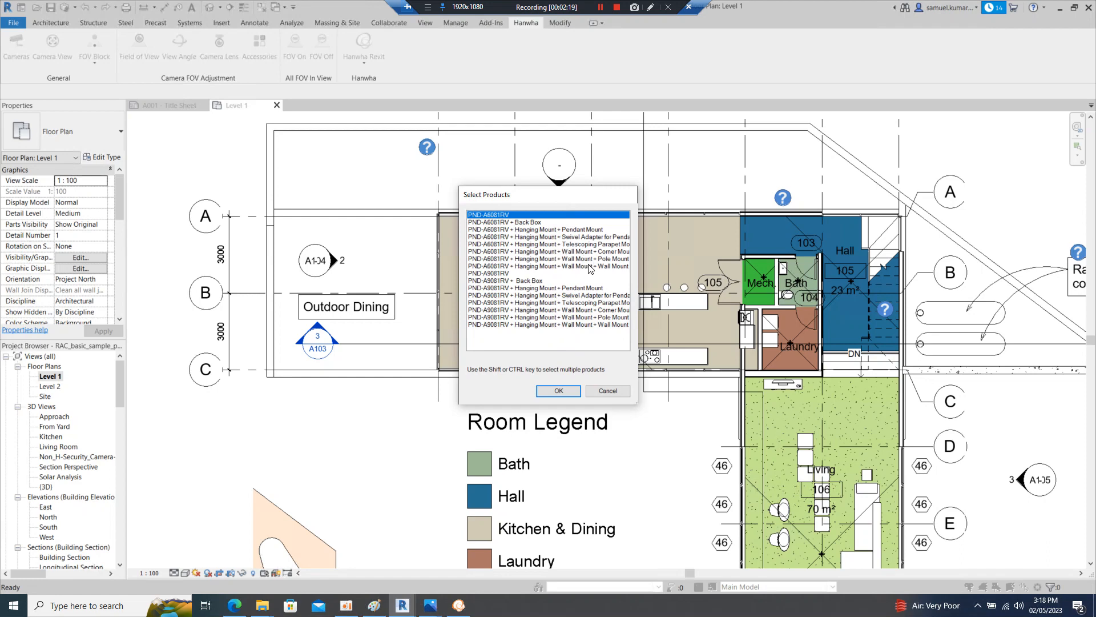
{"action": "mouse_move", "coordinate": [591, 272]}
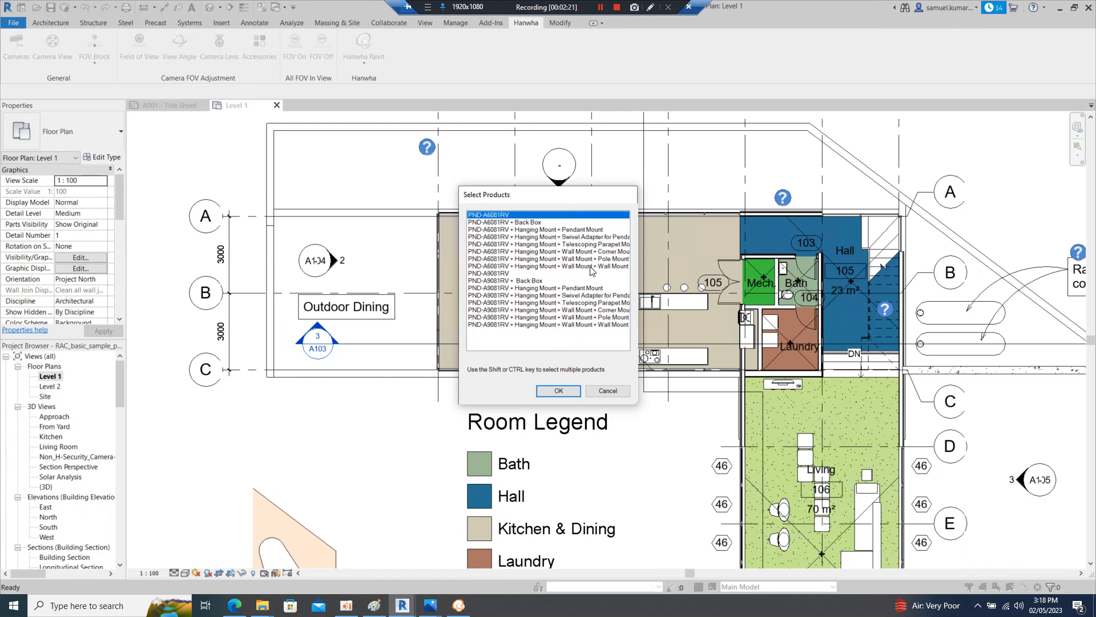
- Confirm the PND-A6081RV indoor dome camera with hanging wall mount as the product to place
{"action": "left_click", "coordinate": [549, 266]}
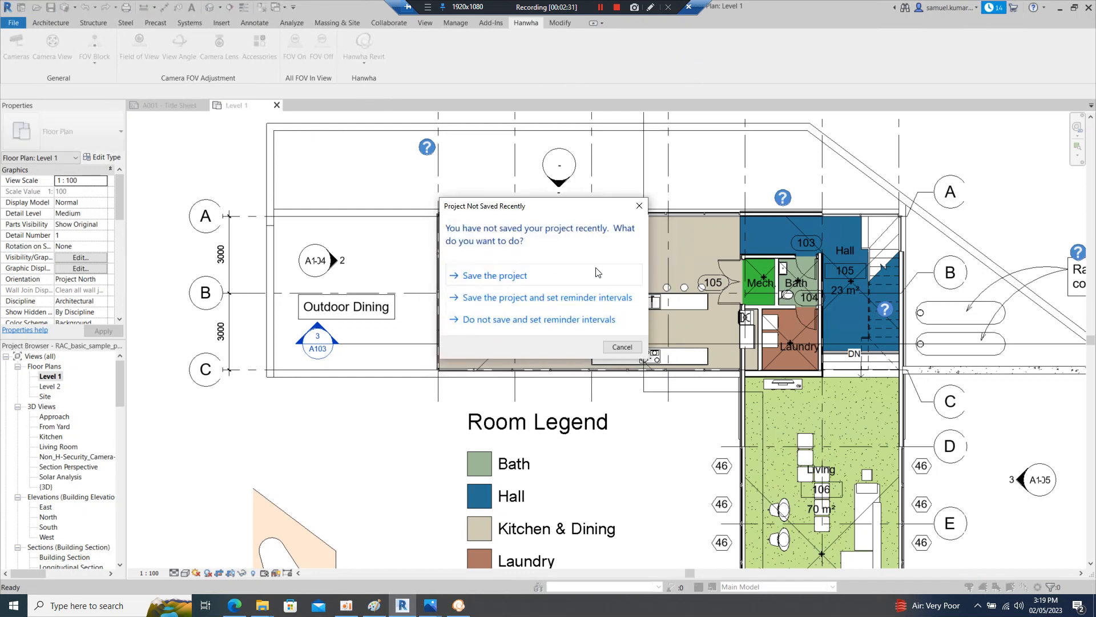
{"action": "mouse_move", "coordinate": [558, 289]}
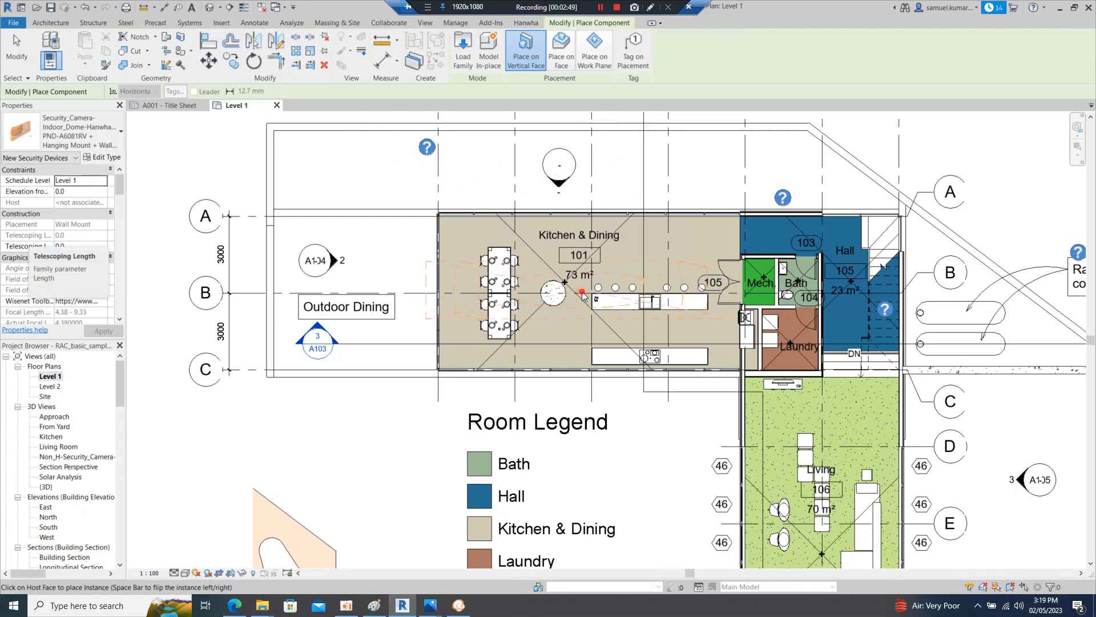
- Place the PND-A6081RV dome camera on the Kitchen & Dining upper wall and finish placement
{"action": "left_click", "coordinate": [581, 291]}
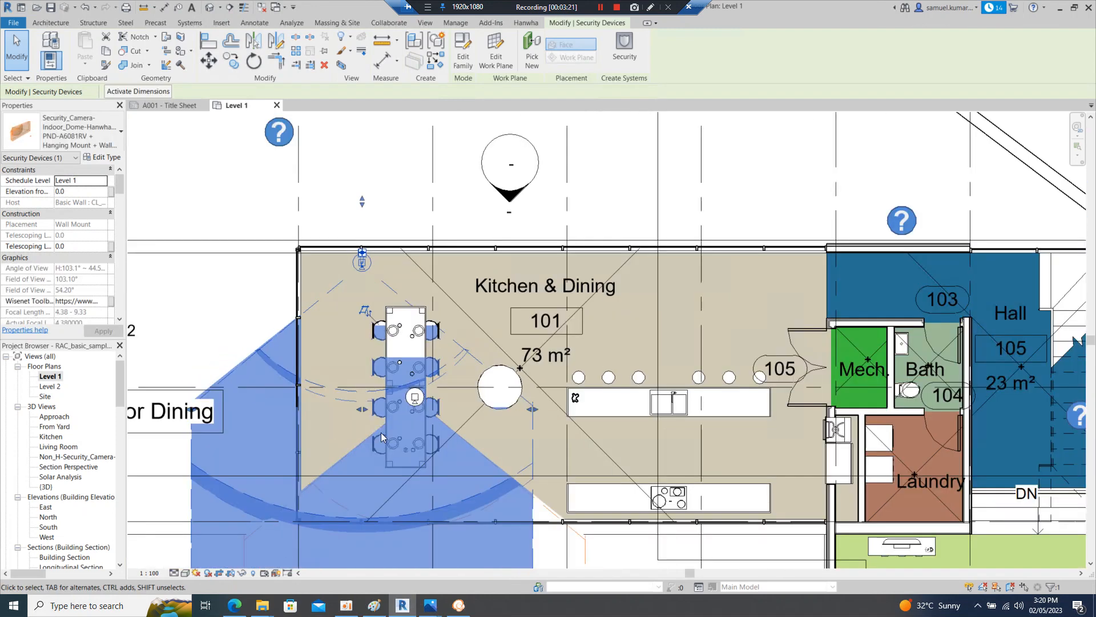
{"action": "left_click", "coordinate": [413, 397]}
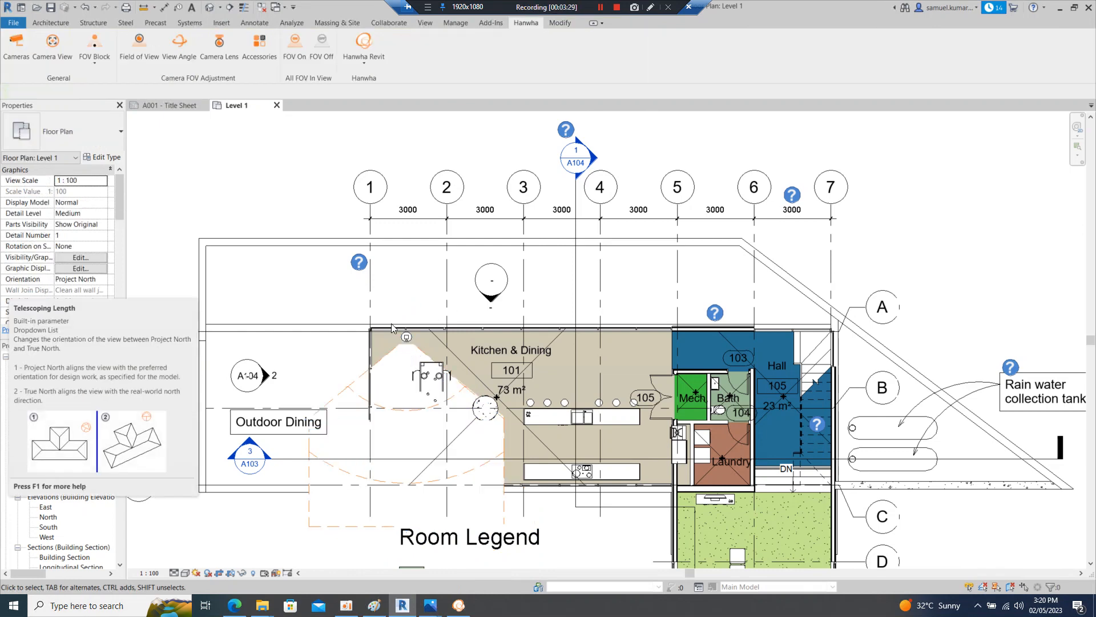
- Try an Elevation from Level of 1500 on the camera and reject the host-detaching warning
{"action": "left_click", "coordinate": [405, 337]}
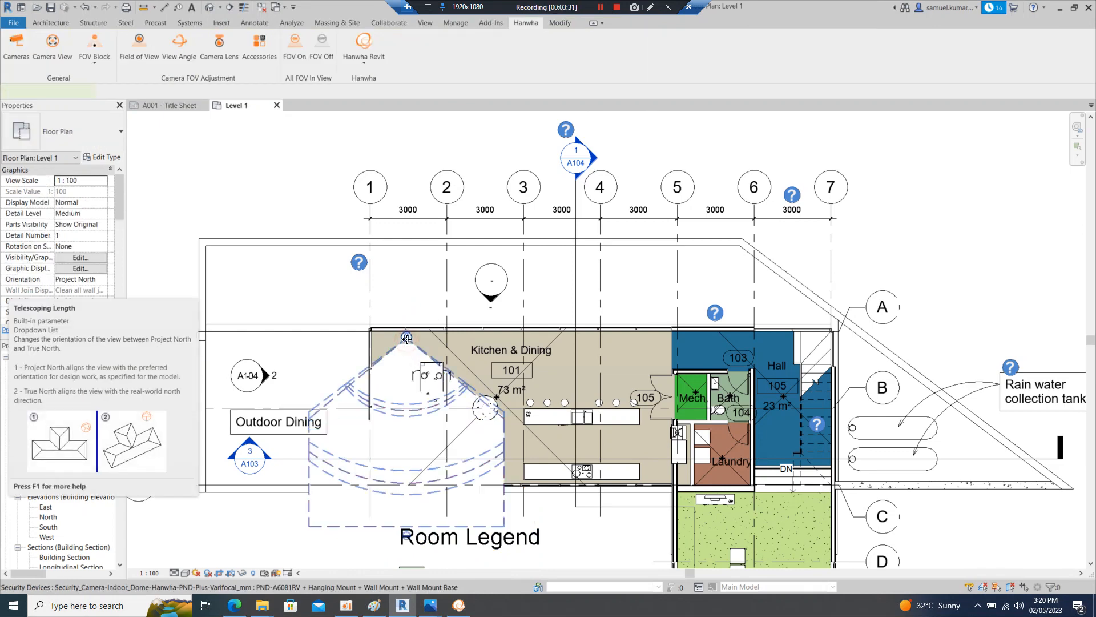
{"action": "left_click", "coordinate": [406, 337]}
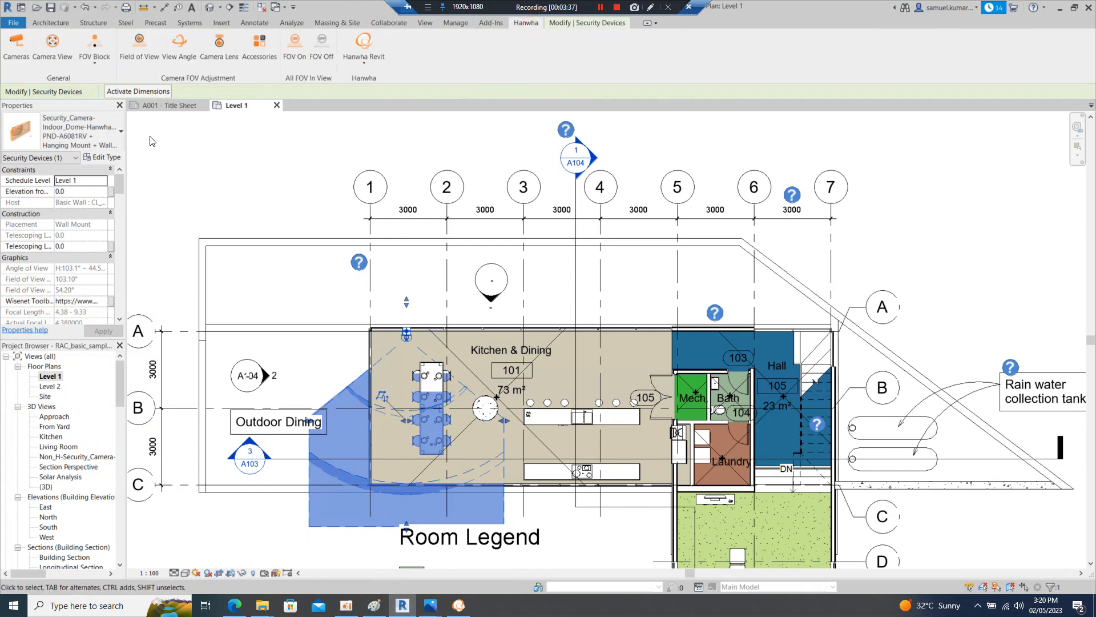
{"action": "mouse_move", "coordinate": [358, 394]}
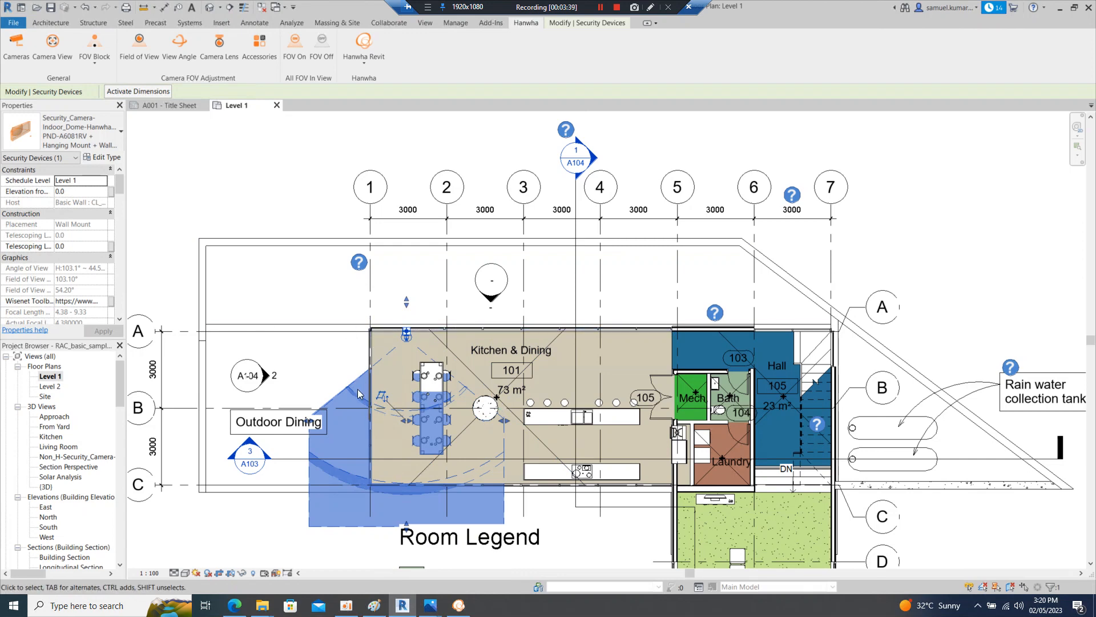
{"action": "mouse_move", "coordinate": [33, 204]}
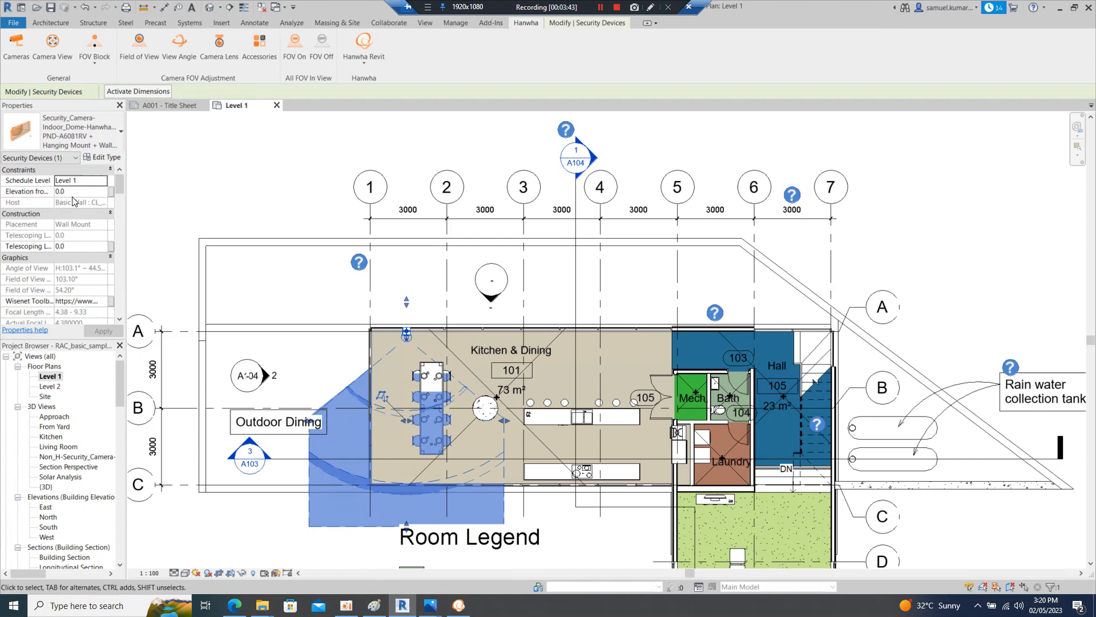
{"action": "left_click", "coordinate": [80, 191]}
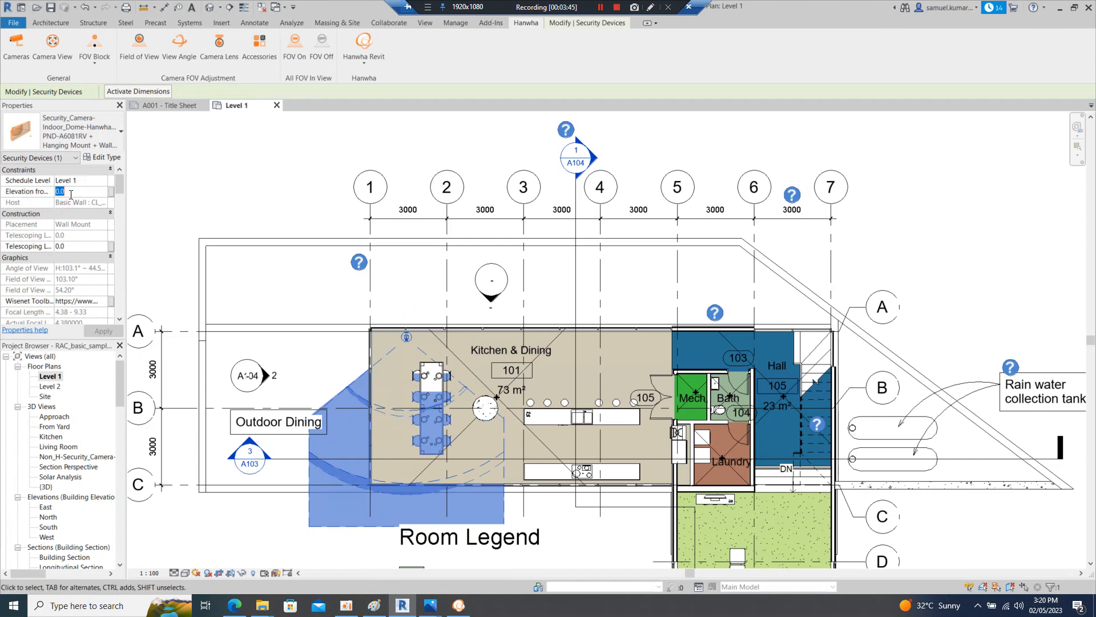
{"action": "type", "text": "1500"}
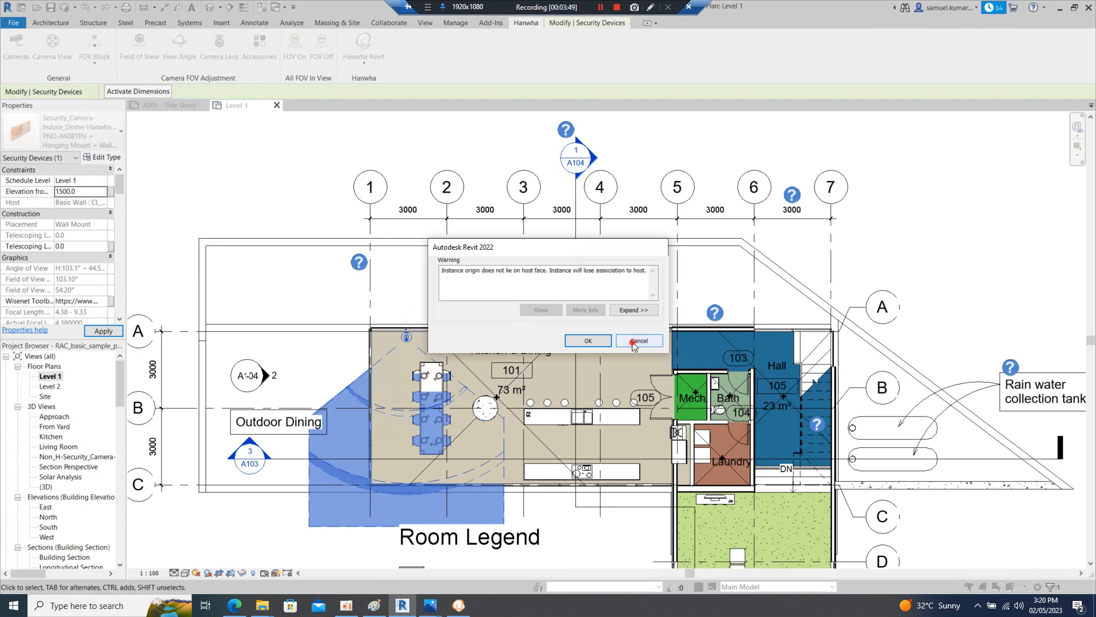
{"action": "left_click", "coordinate": [637, 341]}
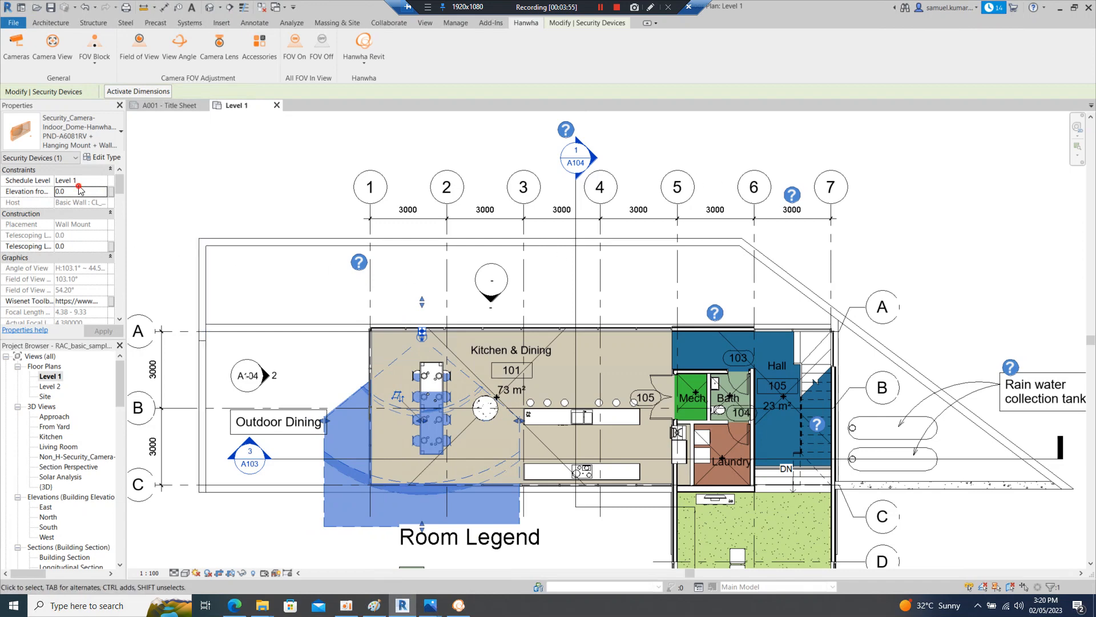
- Accept losing the wall association and apply an elevation of 1000 to the camera
{"action": "type", "text": "20"}
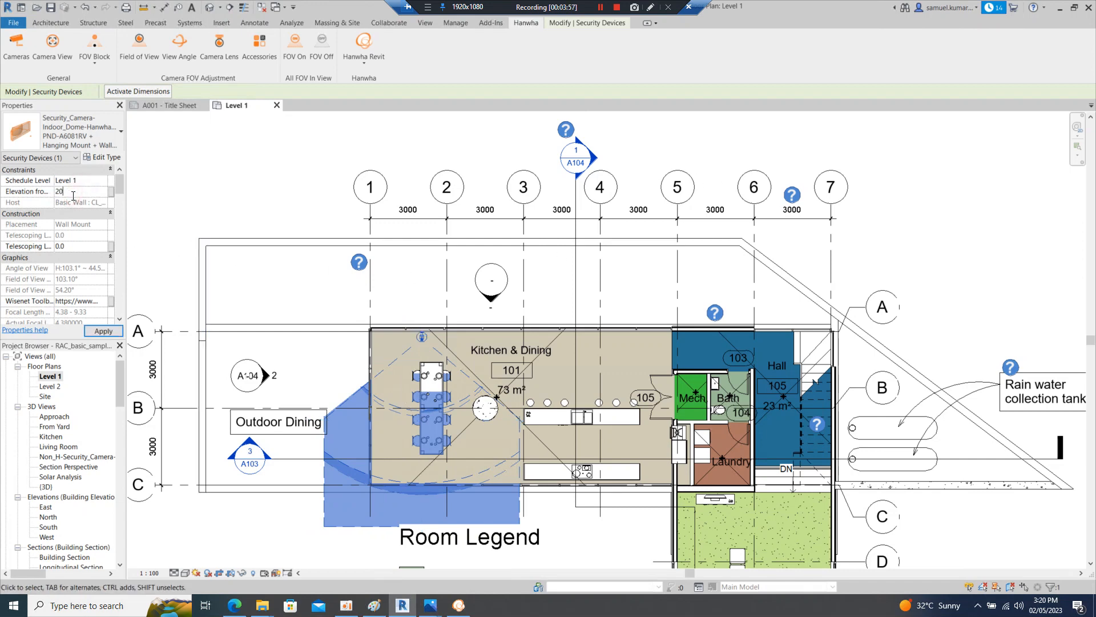
{"action": "type", "text": "2000.0"}
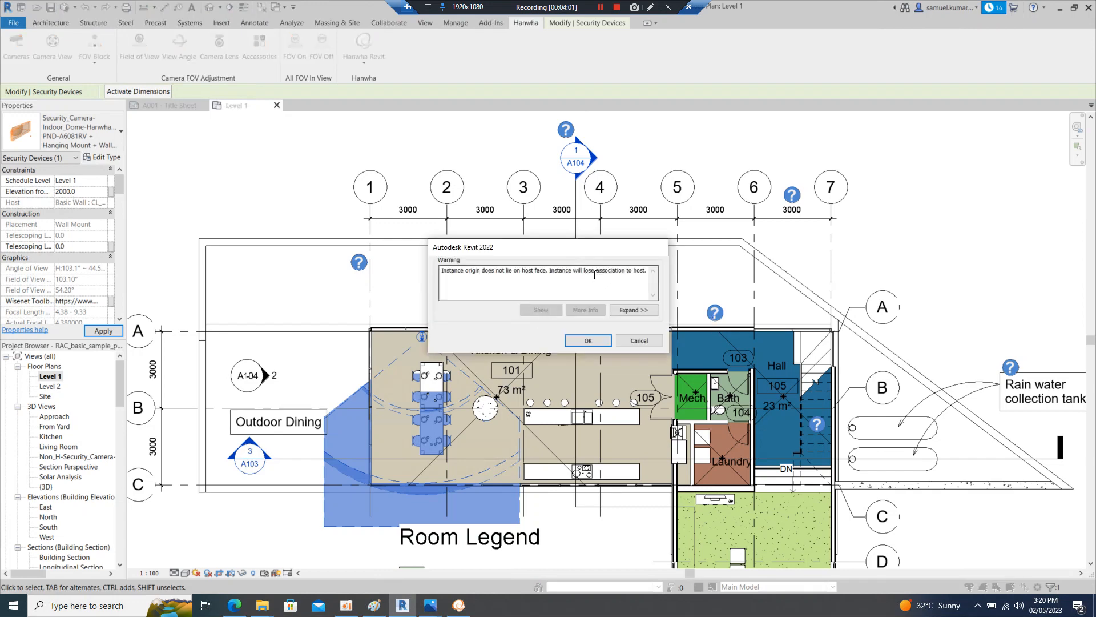
{"action": "left_click", "coordinate": [587, 341]}
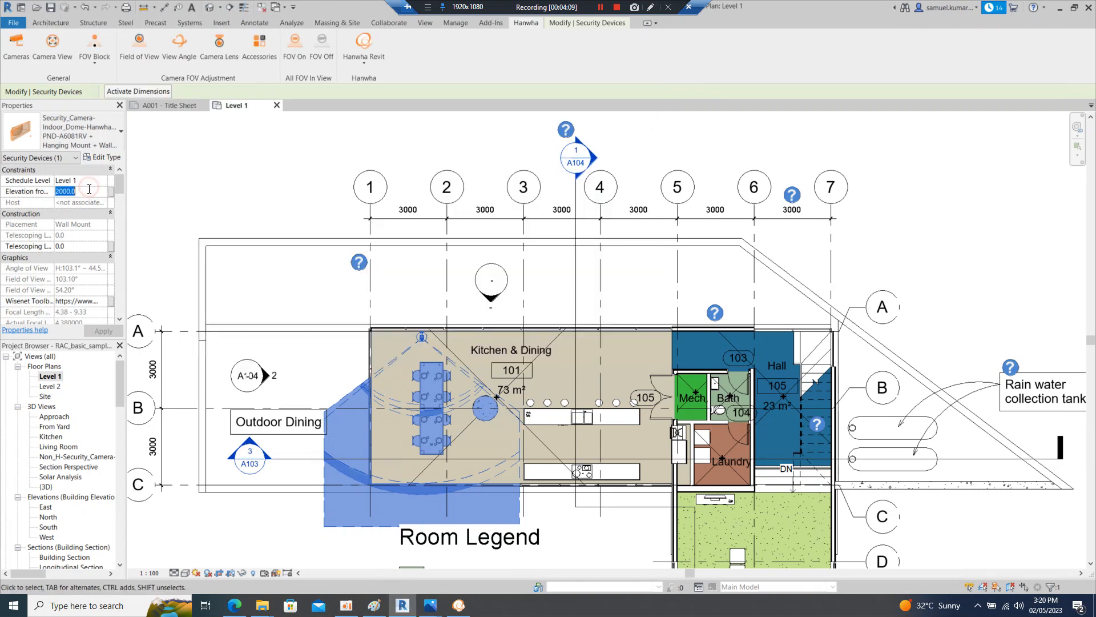
{"action": "type", "text": "1000.0"}
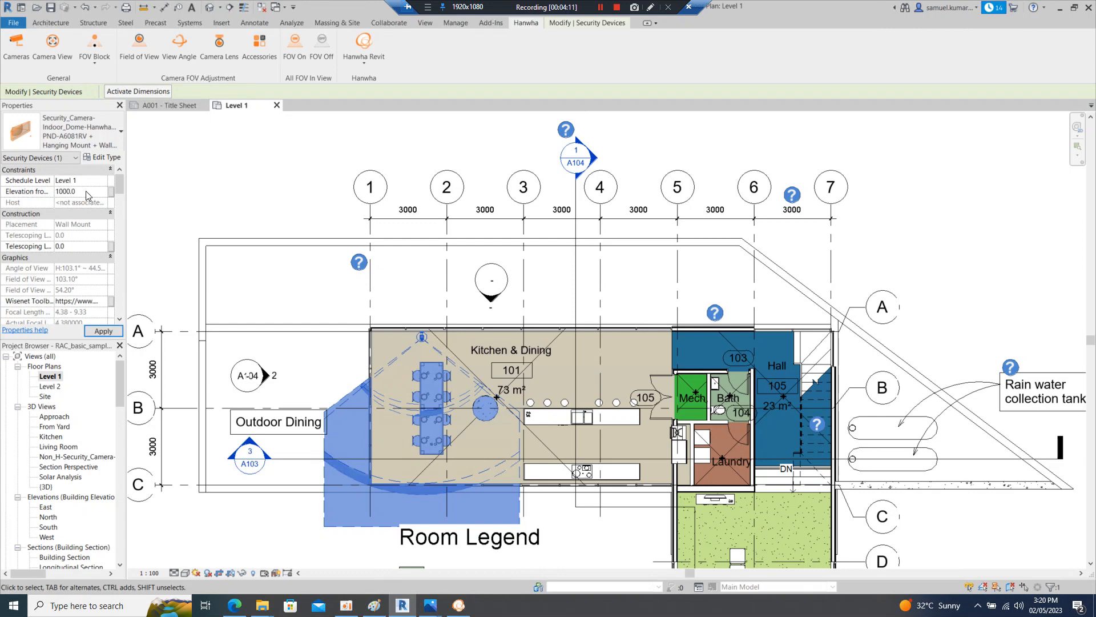
{"action": "left_click", "coordinate": [422, 332]}
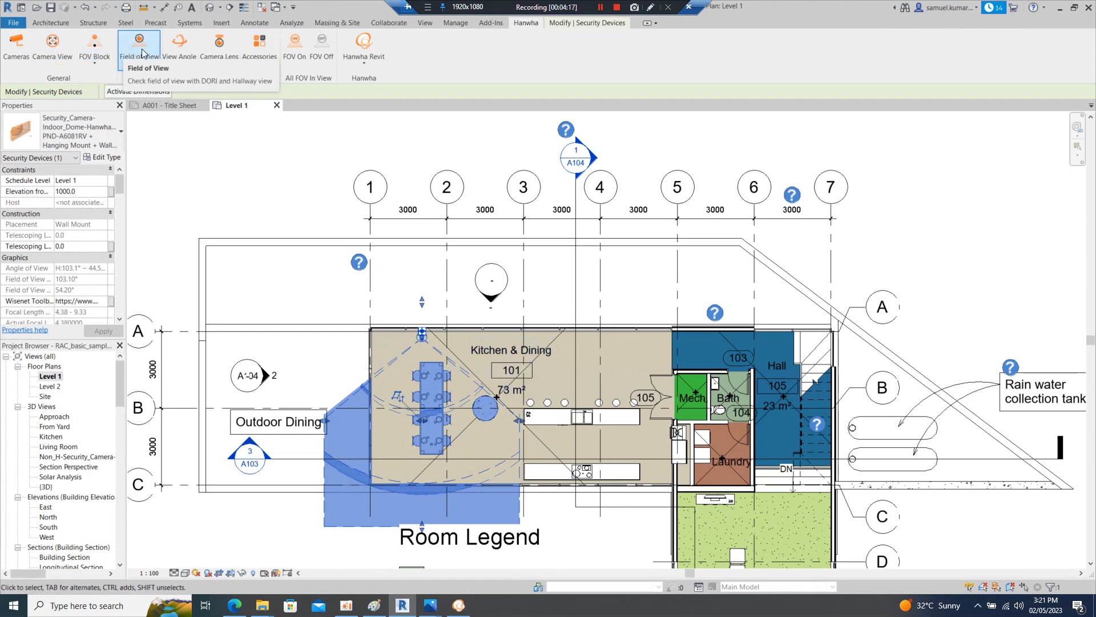
- Start the Hanwha camera adjustment for the Kitchen & Dining camera and pan it to 30°
{"action": "left_click", "coordinate": [138, 44]}
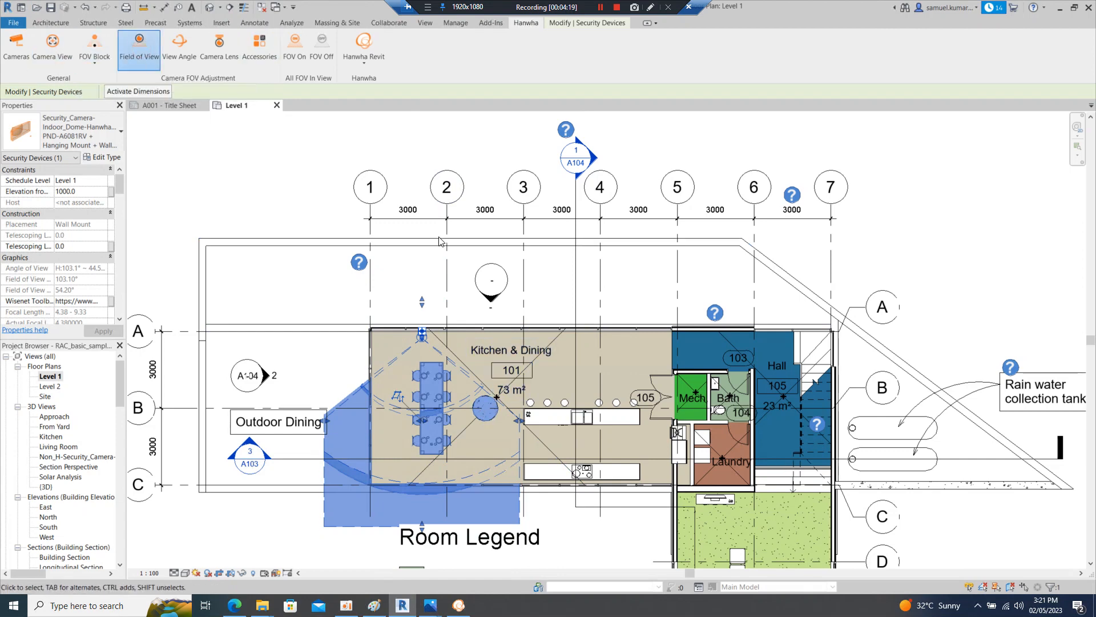
{"action": "left_click", "coordinate": [138, 45]}
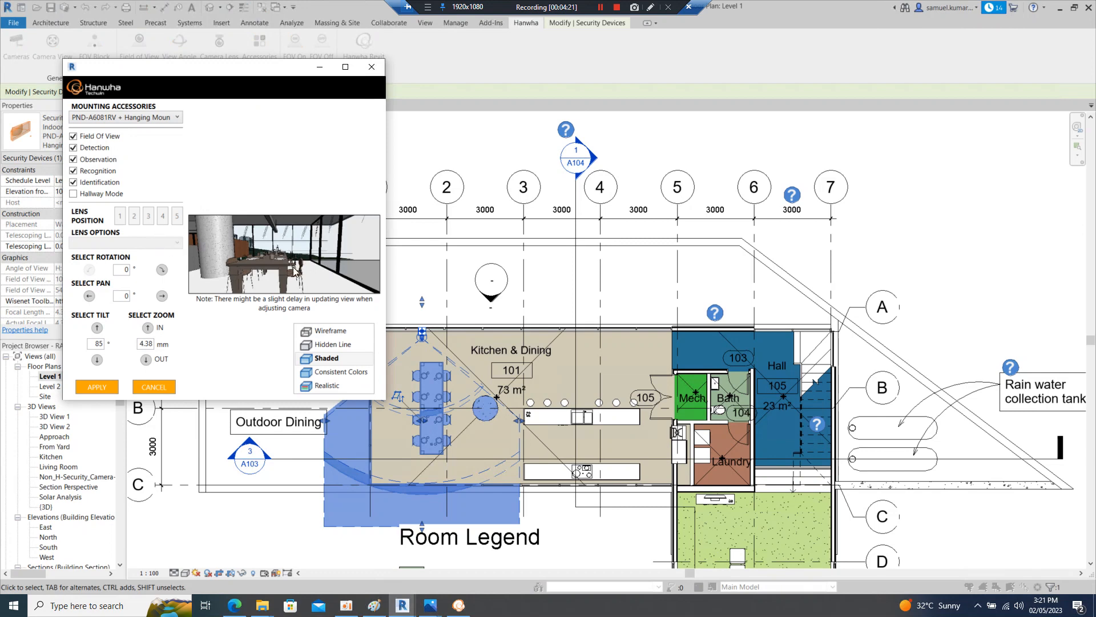
{"action": "mouse_move", "coordinate": [367, 259]}
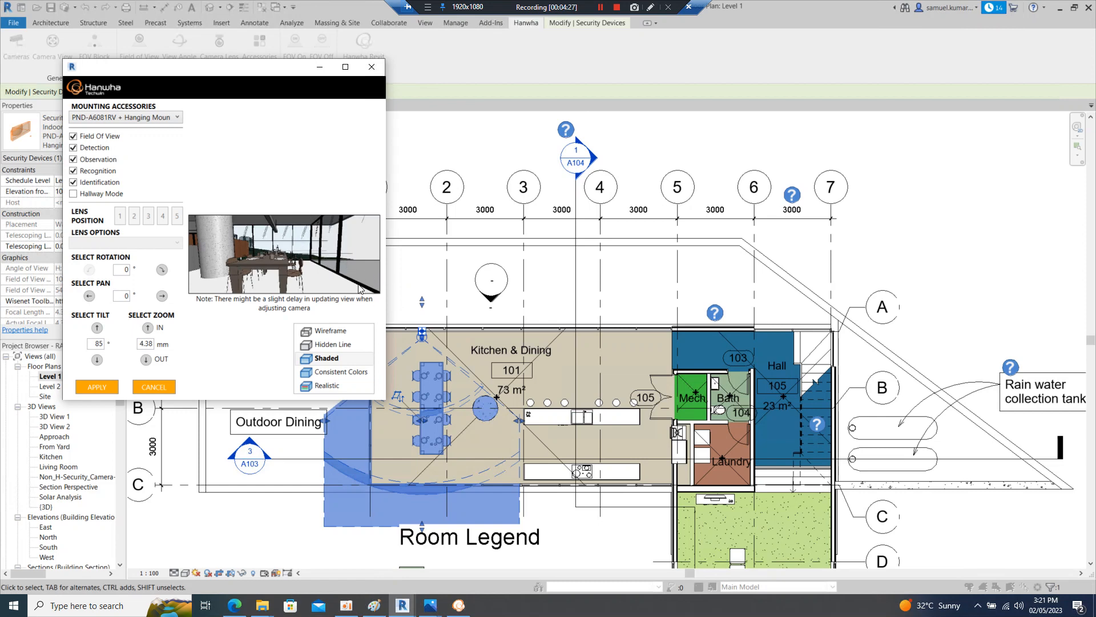
{"action": "mouse_move", "coordinate": [329, 232]}
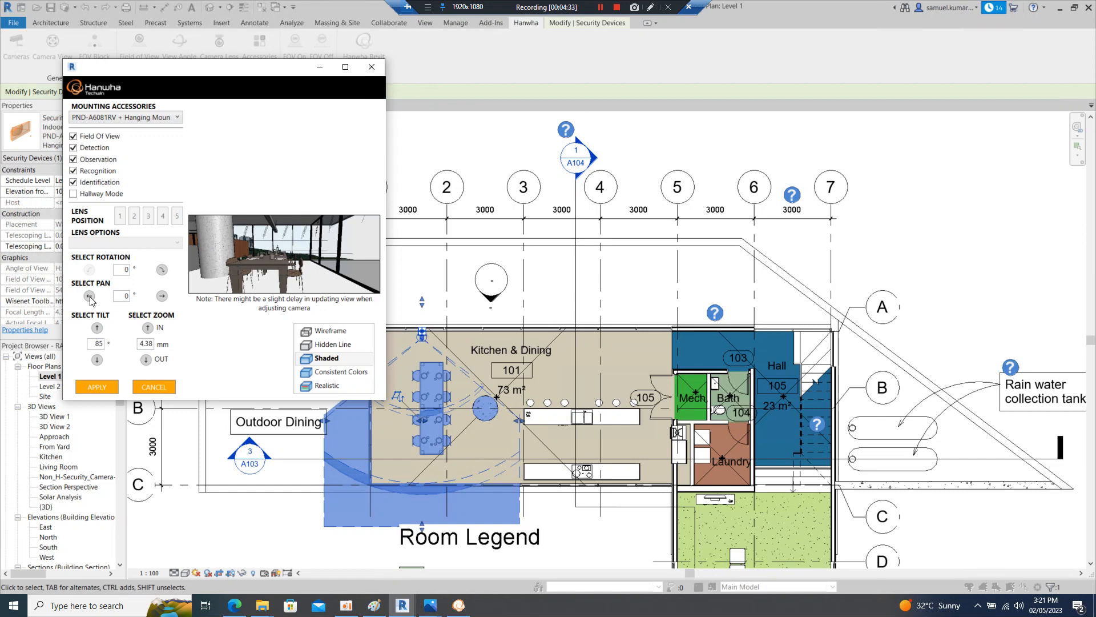
{"action": "left_click", "coordinate": [161, 296]}
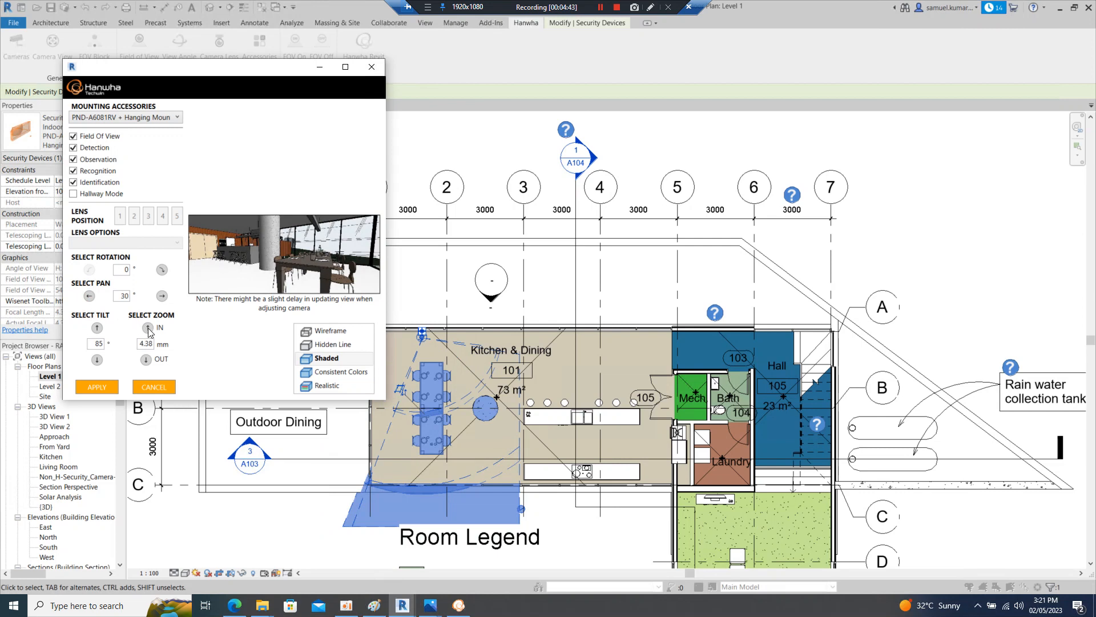
- Step the lens zoom down to 0.38 mm and back up to 2.38 mm, then apply the adjustment
{"action": "left_click", "coordinate": [147, 328]}
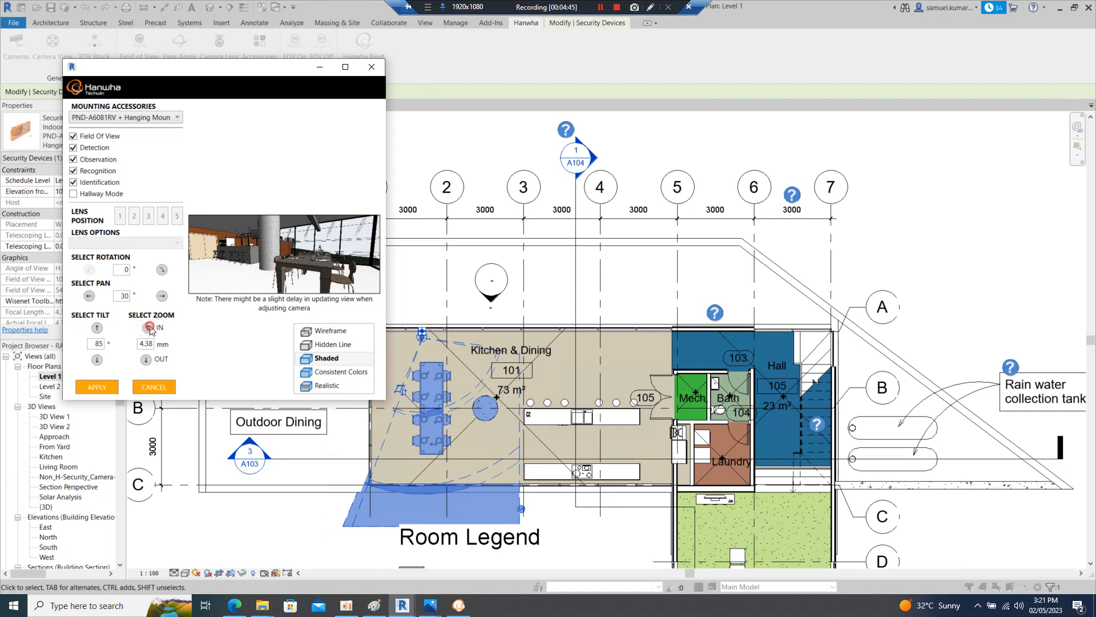
{"action": "left_click", "coordinate": [148, 361]}
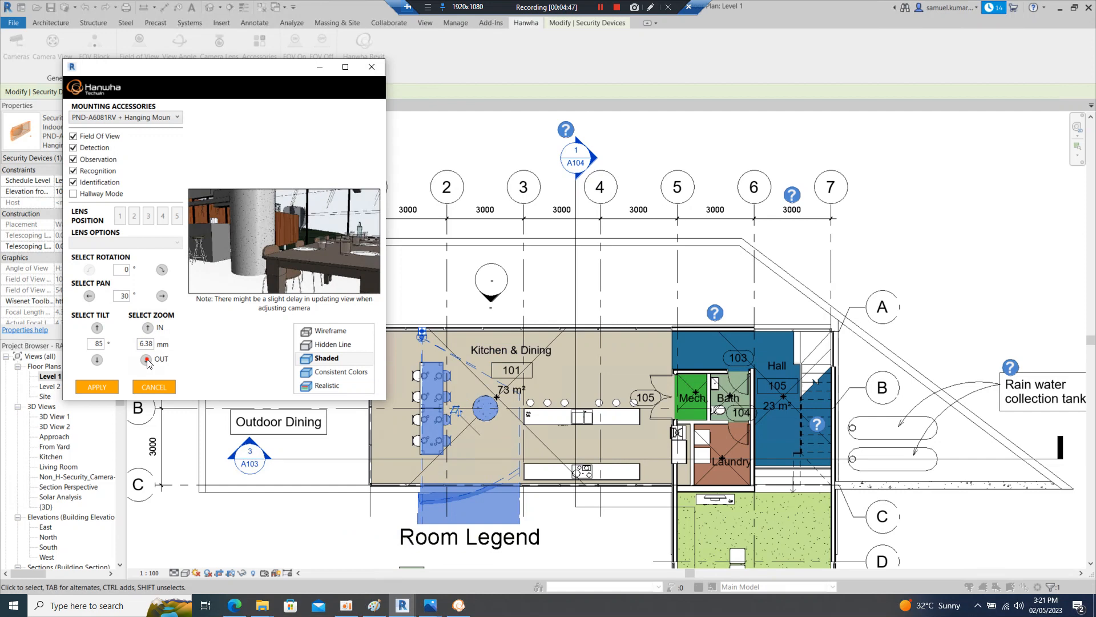
{"action": "left_click", "coordinate": [147, 358]}
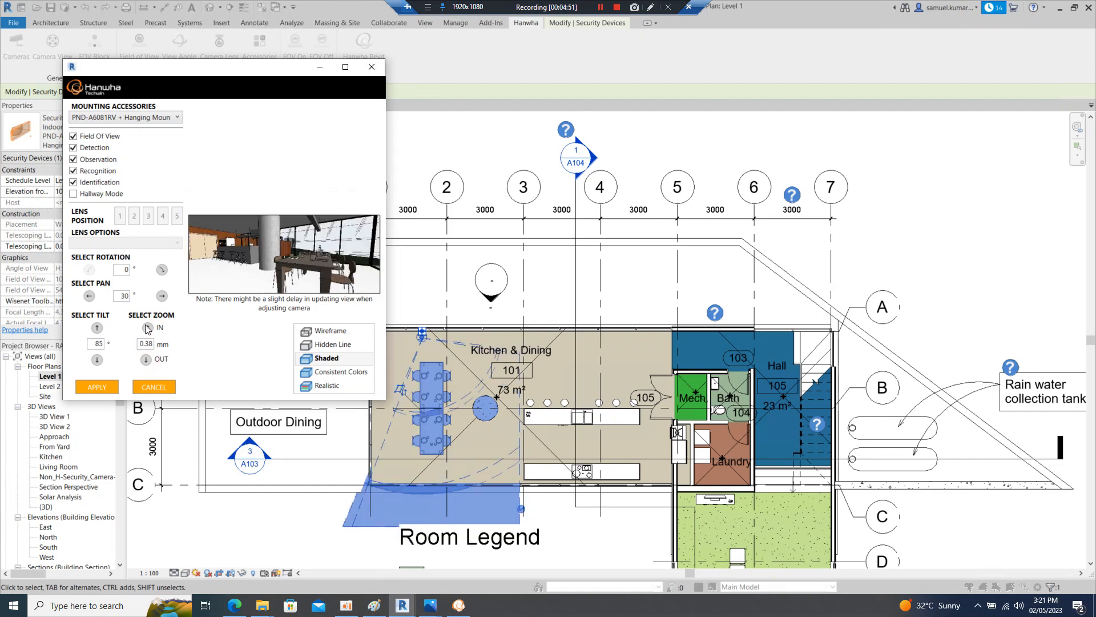
{"action": "left_click", "coordinate": [147, 328]}
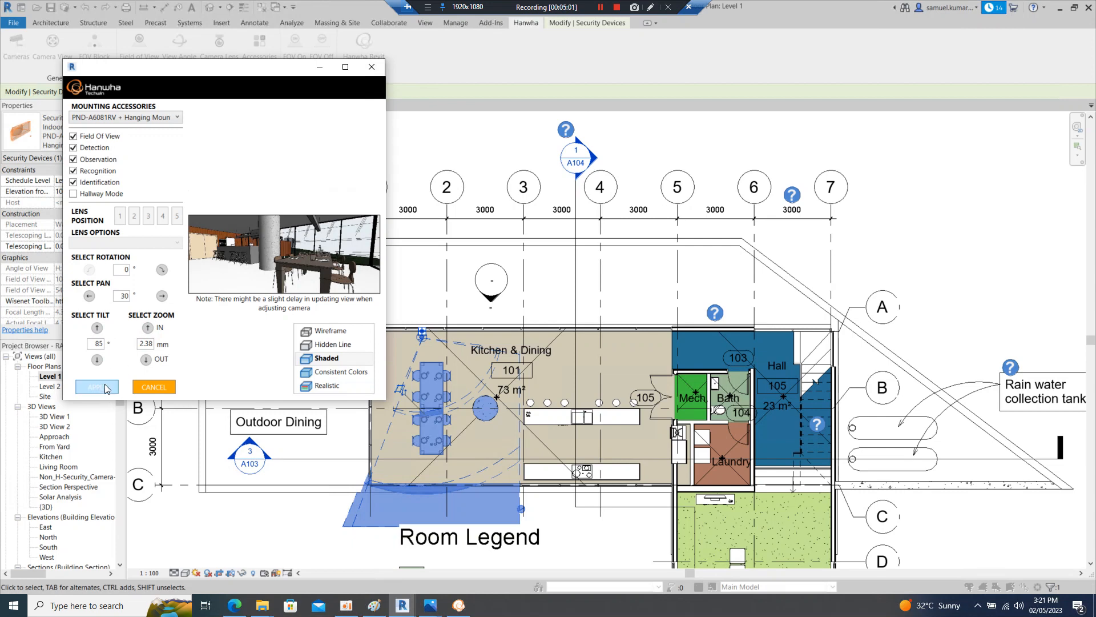
{"action": "left_click", "coordinate": [96, 387]}
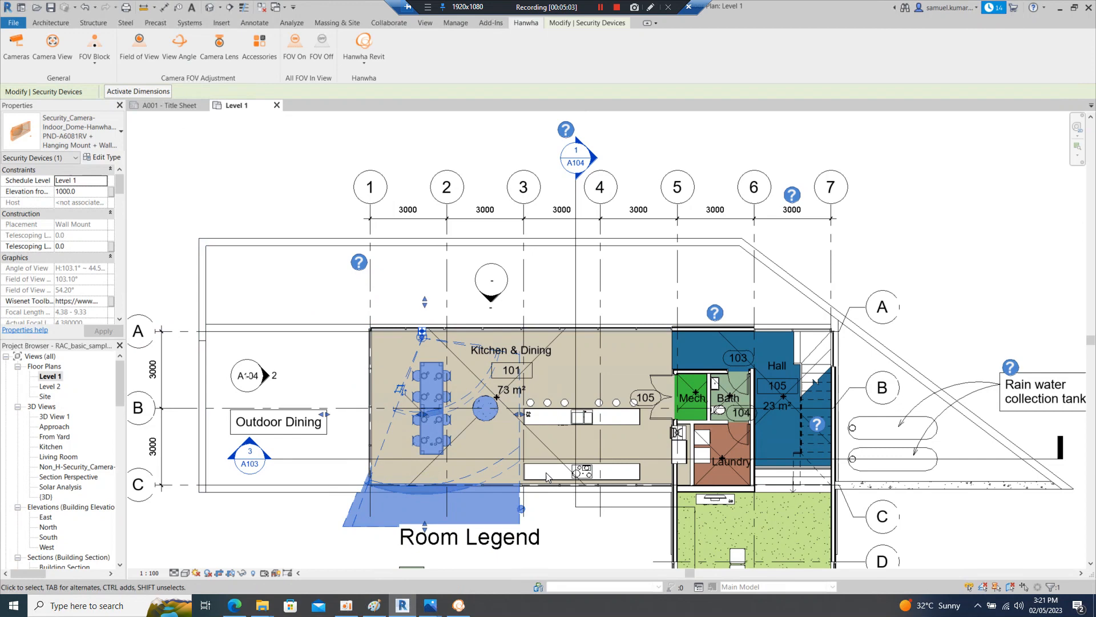
- Save a wireframe camera view named IndoorKitchen for the selected camera
{"action": "left_click", "coordinate": [370, 186]}
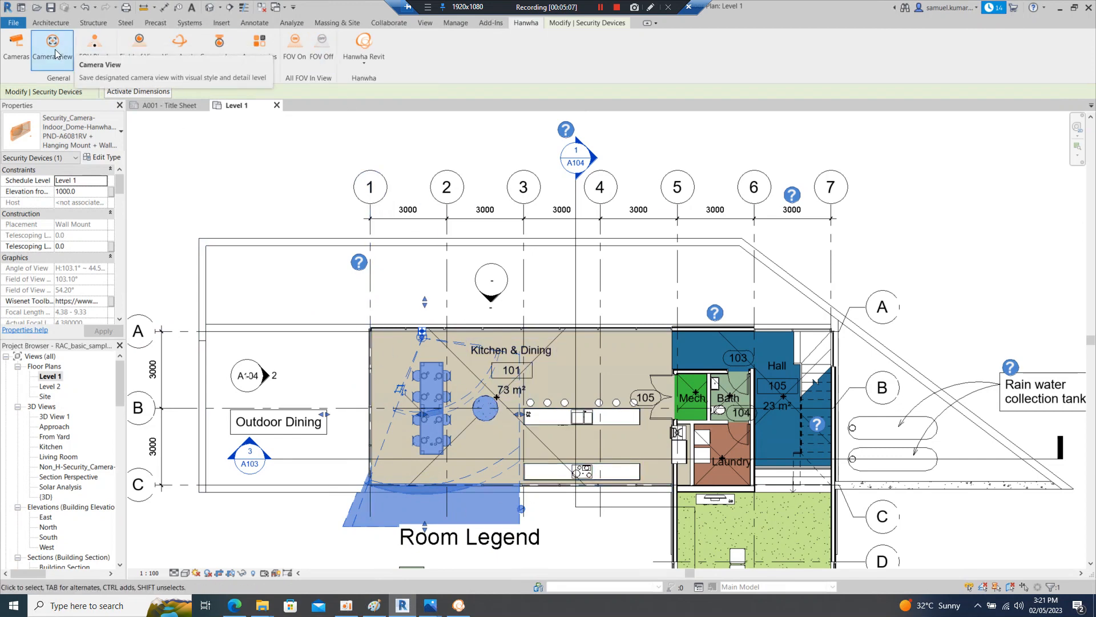
{"action": "left_click", "coordinate": [52, 45]}
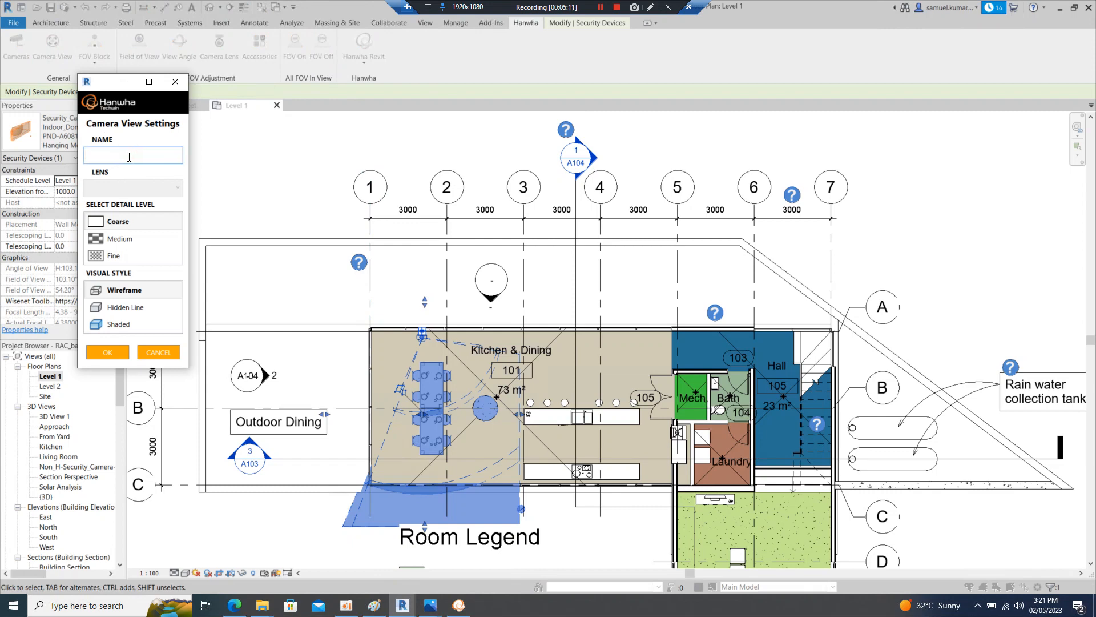
{"action": "type", "text": "IndoorKitchen"}
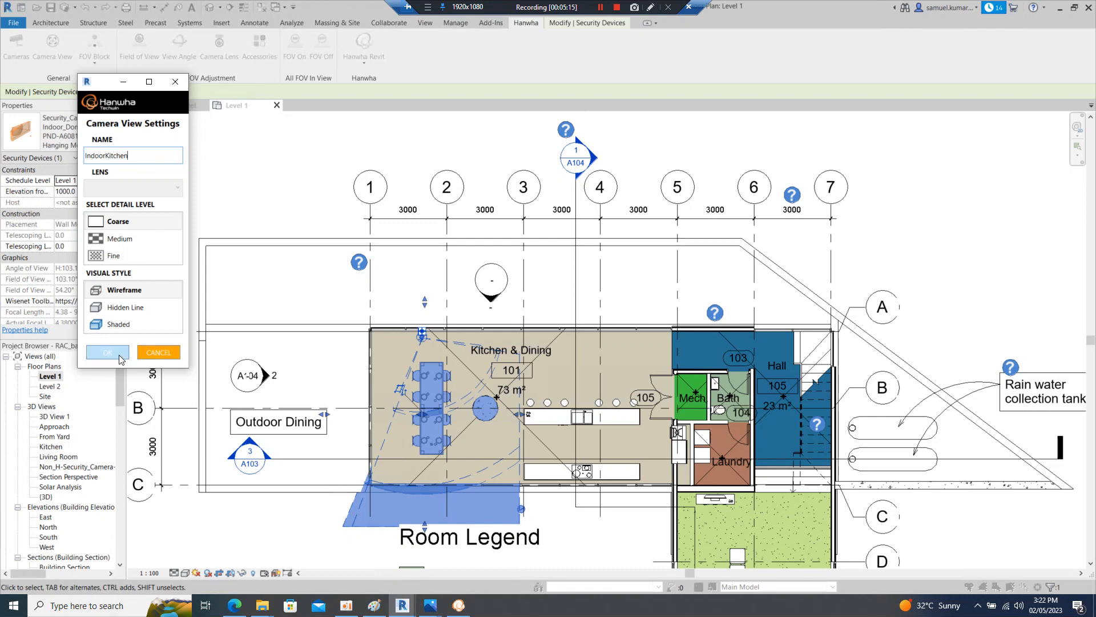
{"action": "left_click", "coordinate": [106, 353]}
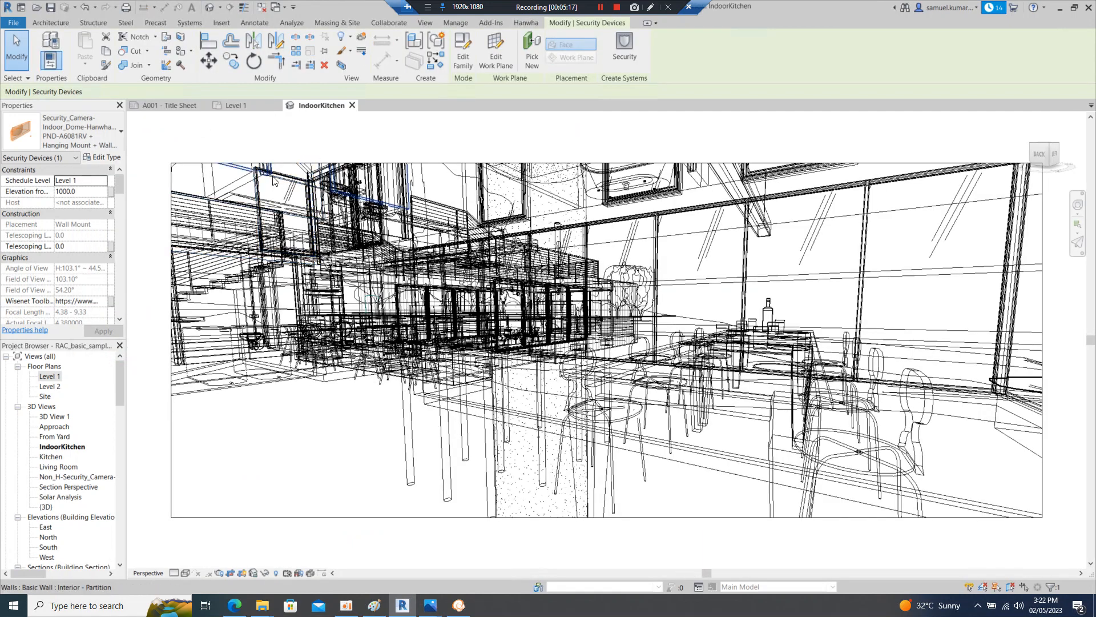
- Return to the Level 1 floor plan to set up another camera view
{"action": "left_click", "coordinate": [490, 203]}
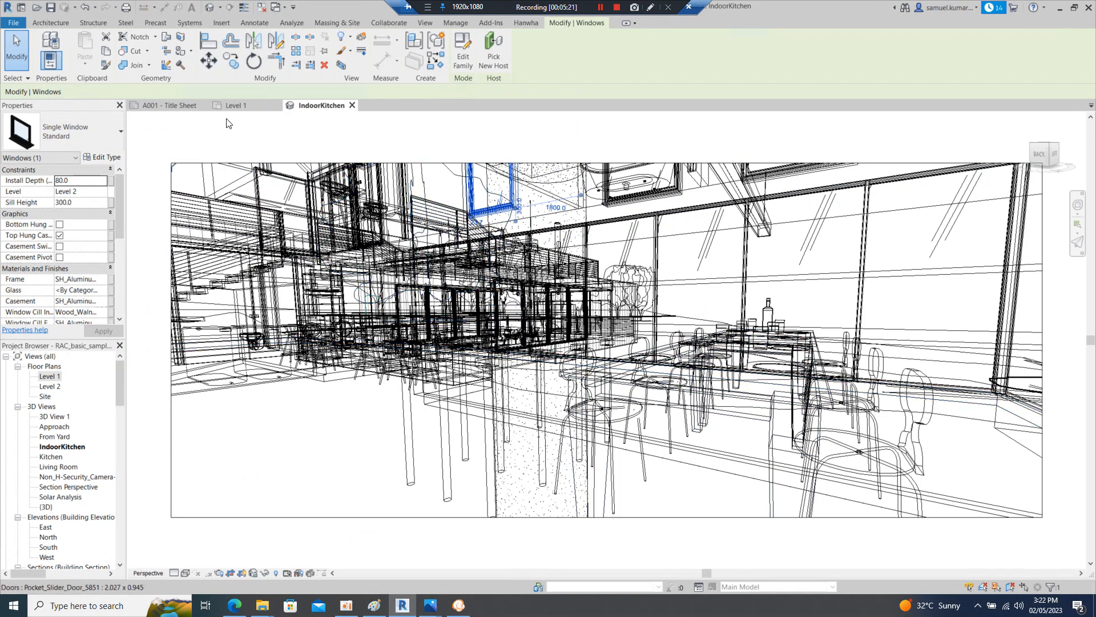
{"action": "left_click", "coordinate": [235, 105]}
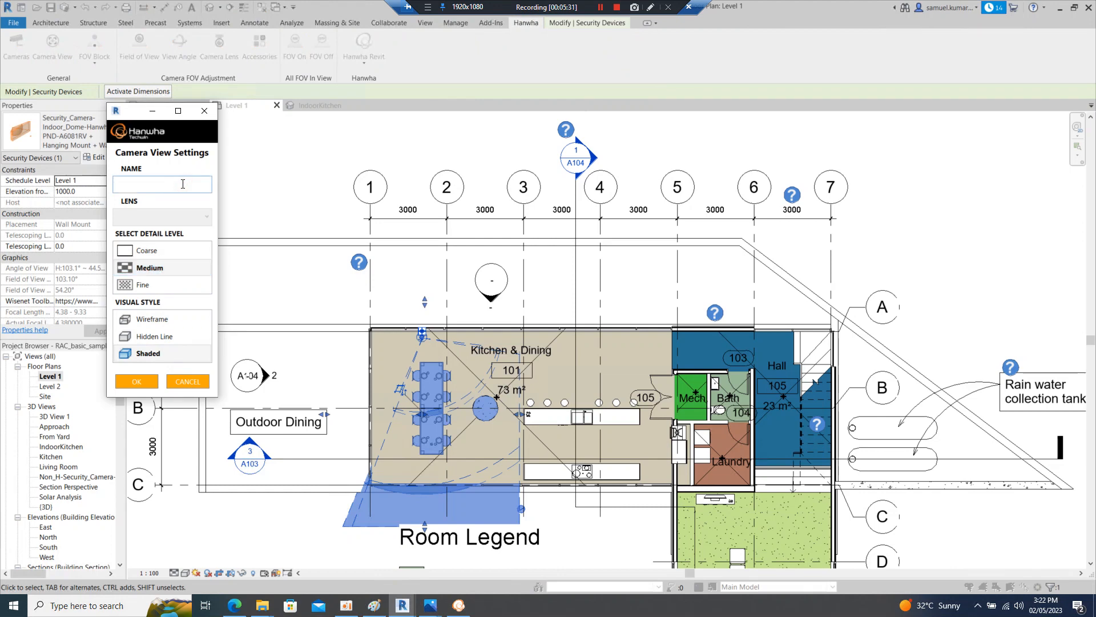
- Save the shaded, medium-detail camera view as 'K' and return to the Level 1 plan
{"action": "type", "text": "K"}
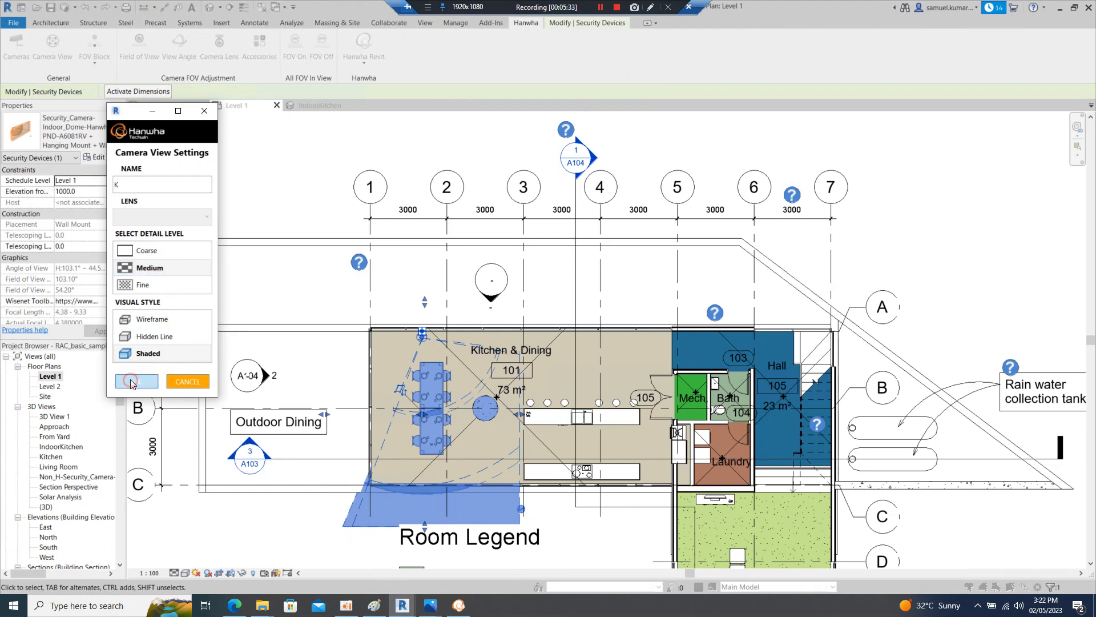
{"action": "left_click", "coordinate": [136, 381]}
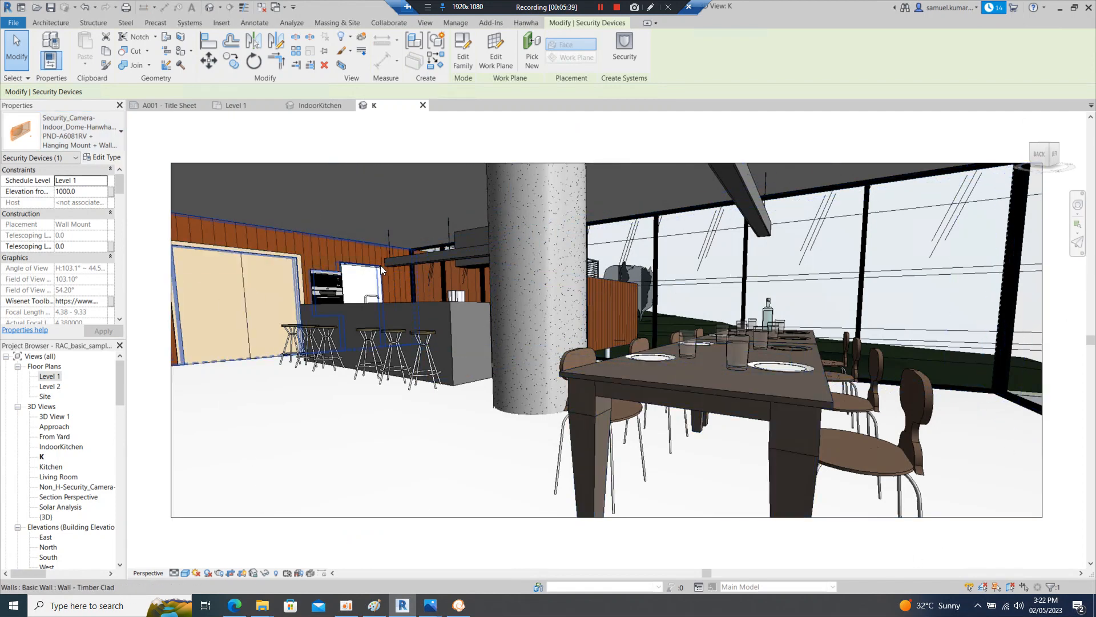
{"action": "mouse_move", "coordinate": [382, 247]}
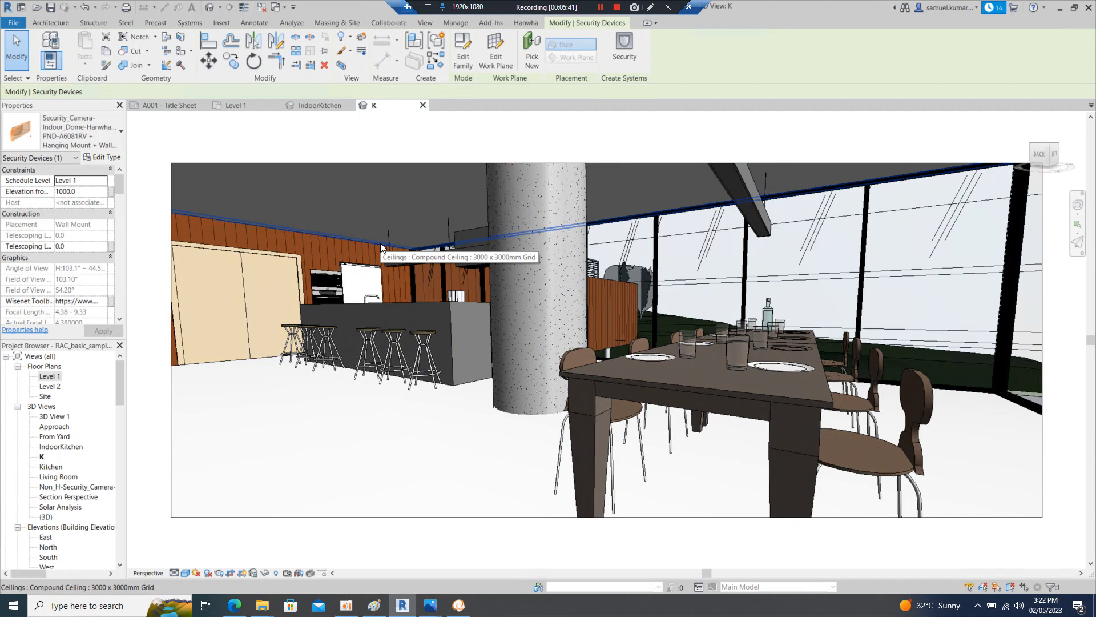
{"action": "mouse_move", "coordinate": [237, 105]}
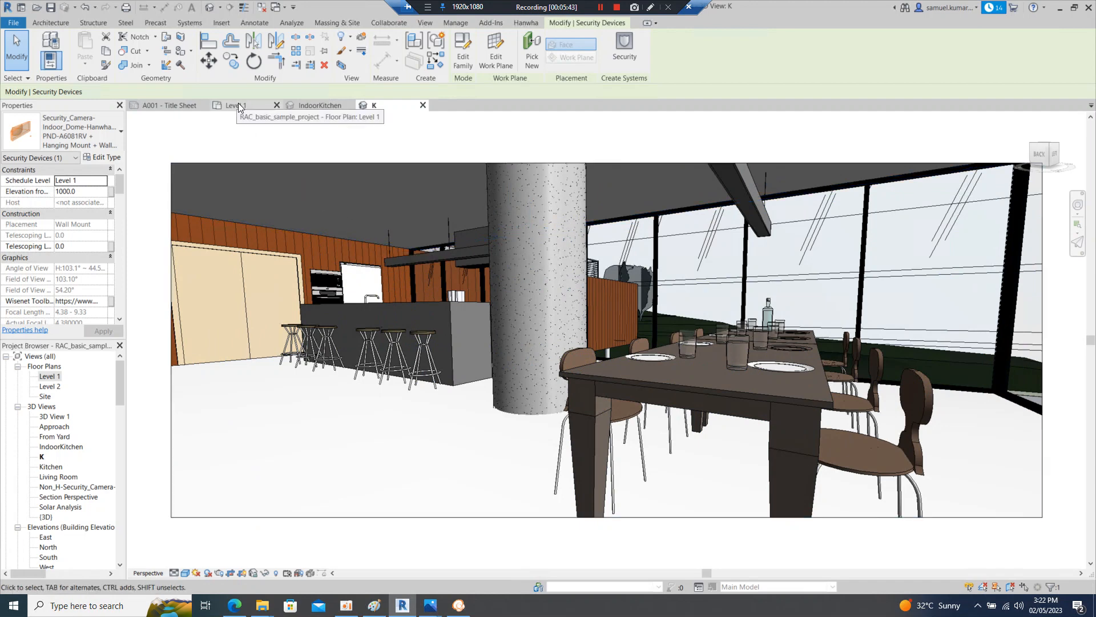
{"action": "left_click", "coordinate": [236, 105]}
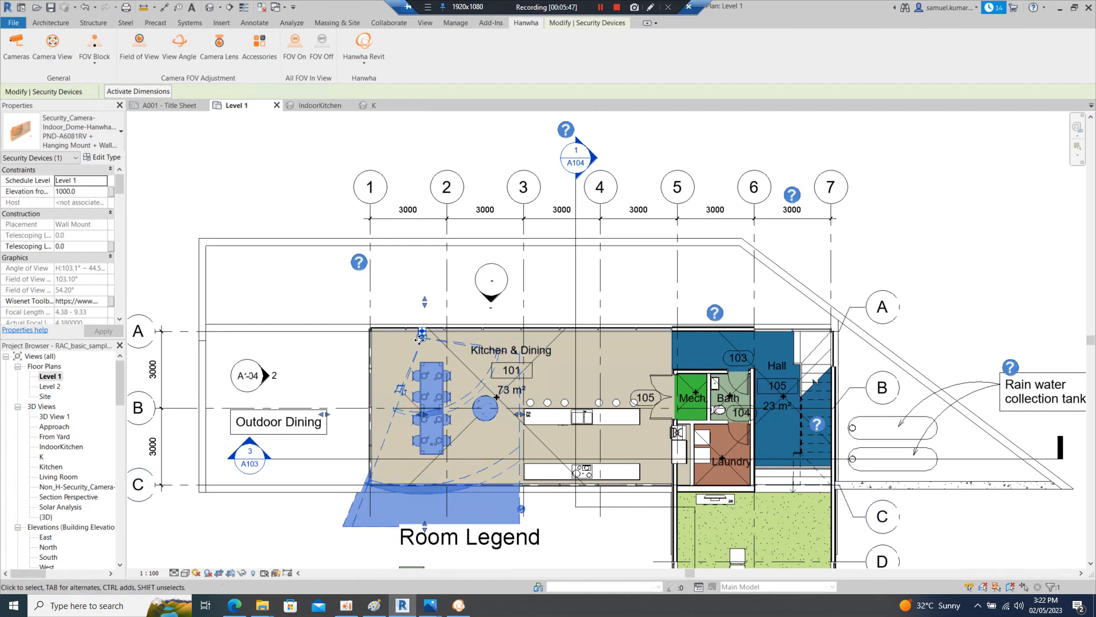
{"action": "mouse_move", "coordinate": [453, 373]}
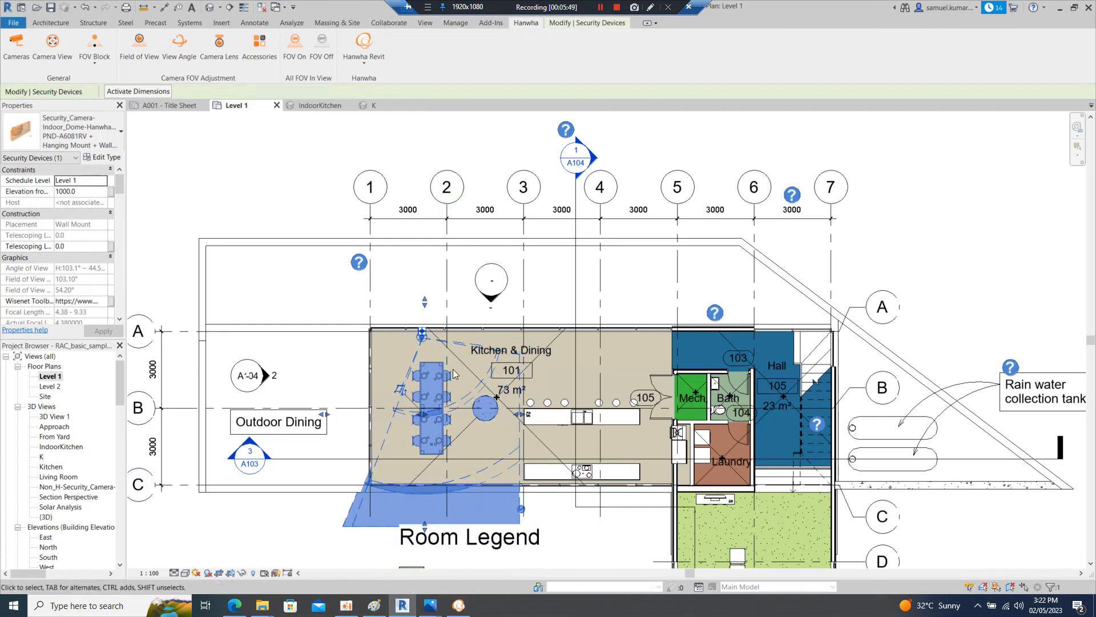
- Generate the orange FOV coverage block for the Kitchen & Dining camera on the Level 1 plan
{"action": "left_click", "coordinate": [94, 45]}
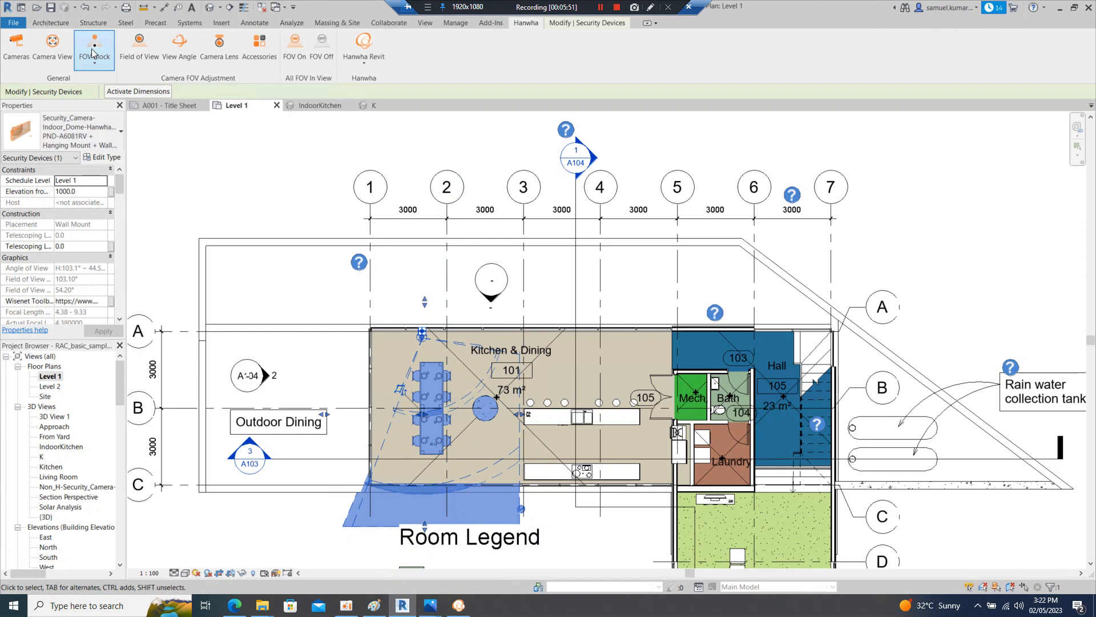
{"action": "left_click", "coordinate": [93, 53]}
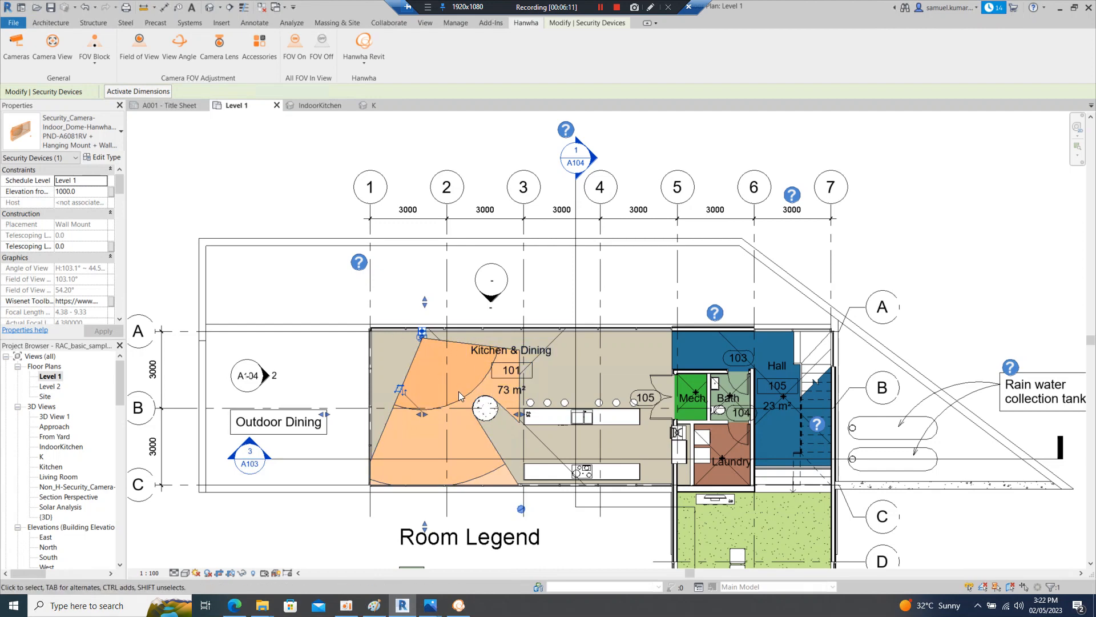
{"action": "mouse_move", "coordinate": [484, 460]}
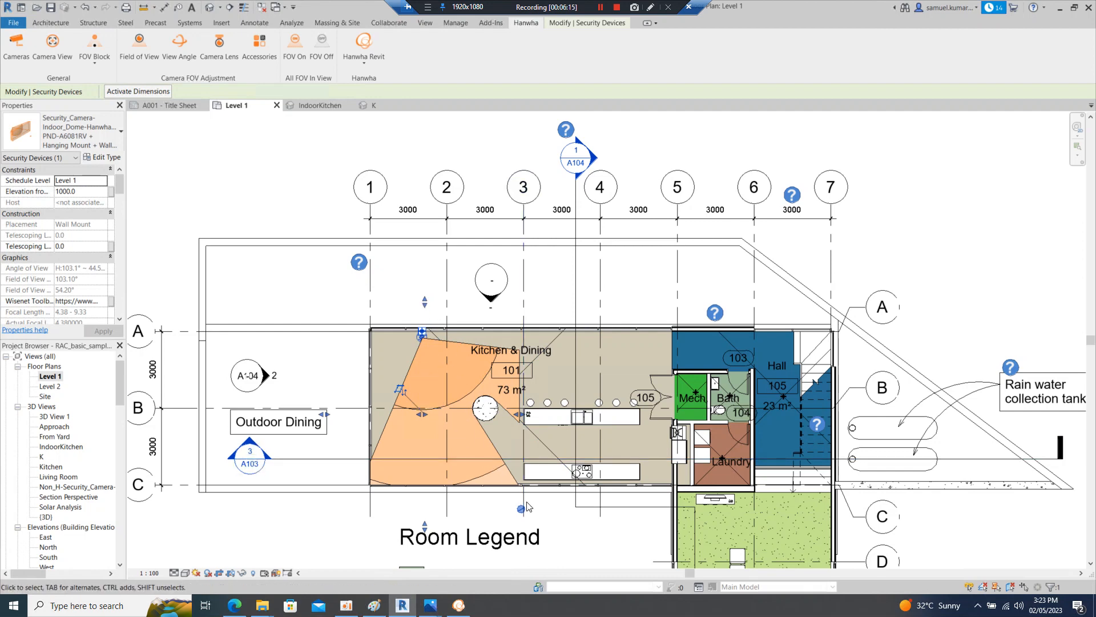
{"action": "mouse_move", "coordinate": [178, 45]}
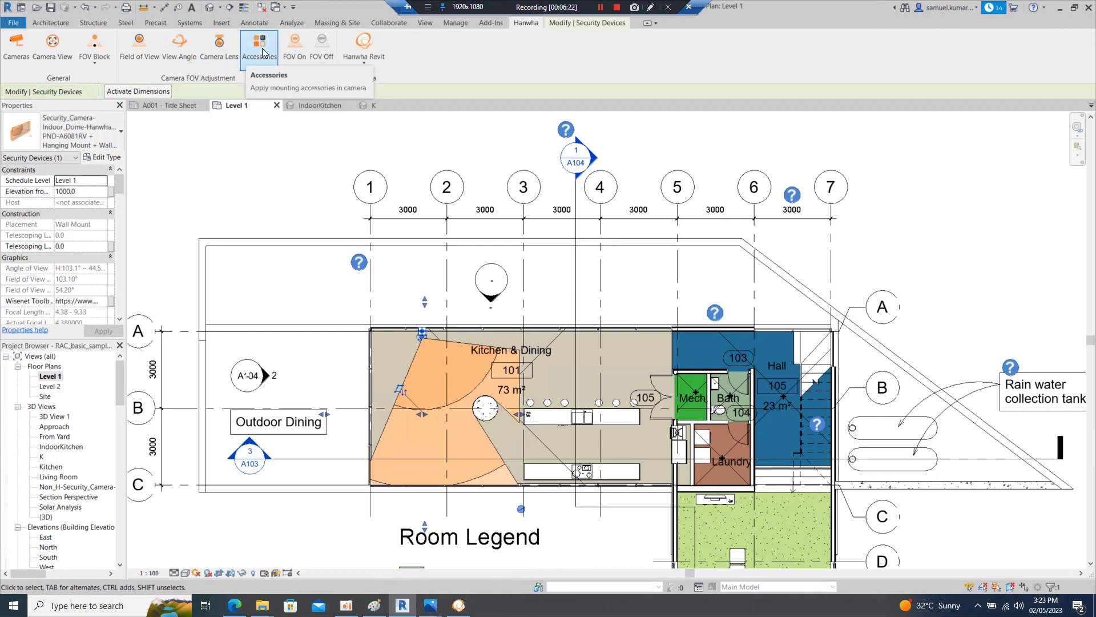
- Show the FOV lines again beside the orange block and reveal the plug-in's support and tutorial menu
{"action": "left_click", "coordinate": [294, 45]}
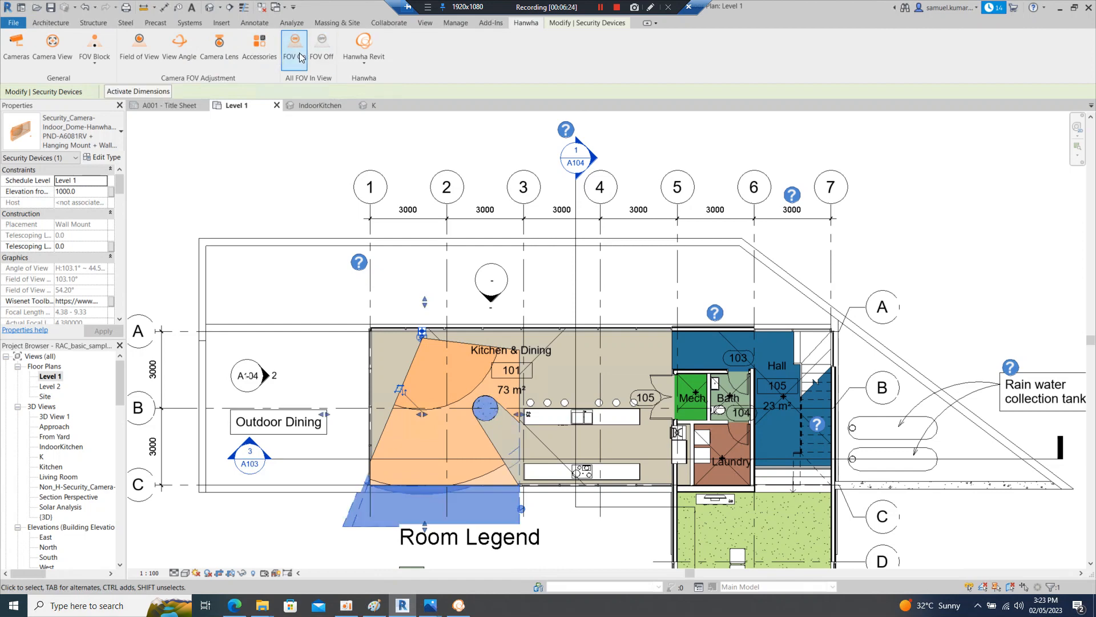
{"action": "mouse_move", "coordinate": [297, 53]}
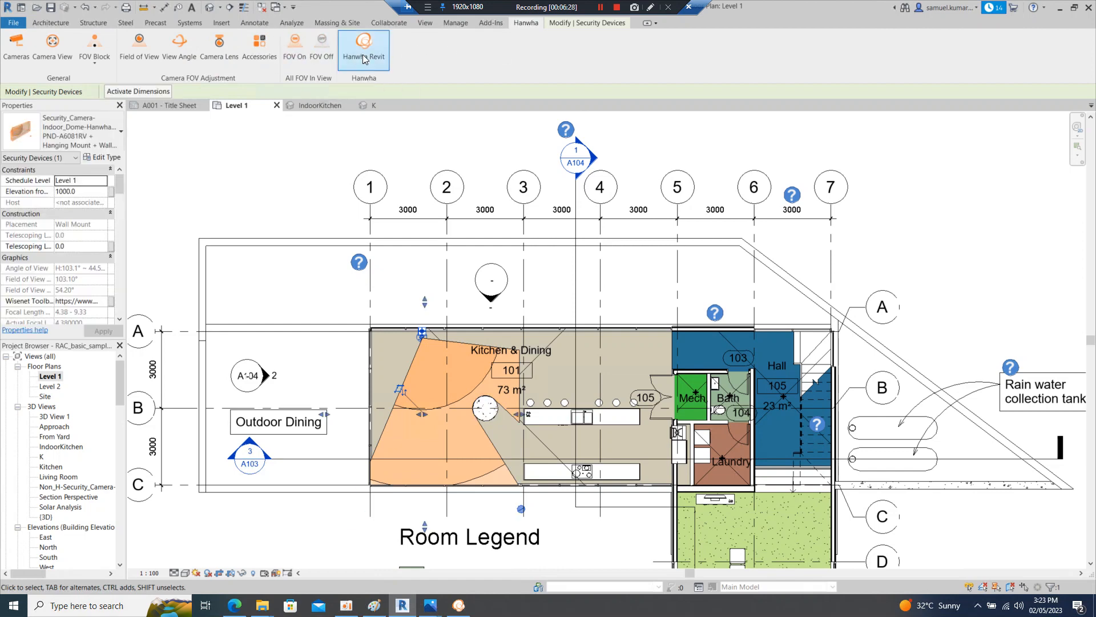
{"action": "left_click", "coordinate": [363, 49]}
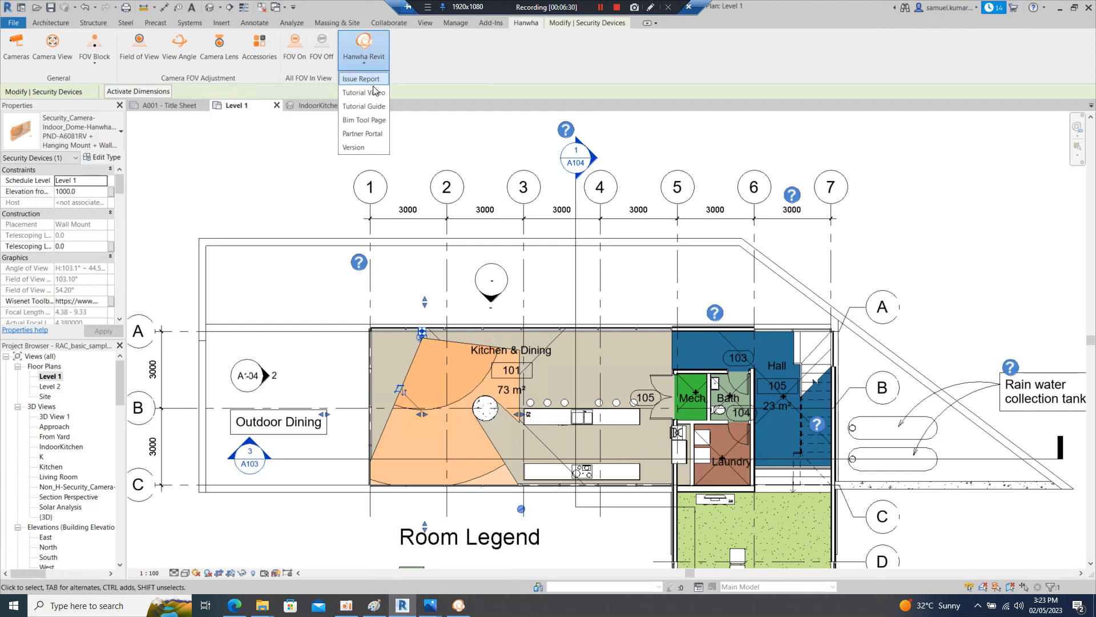